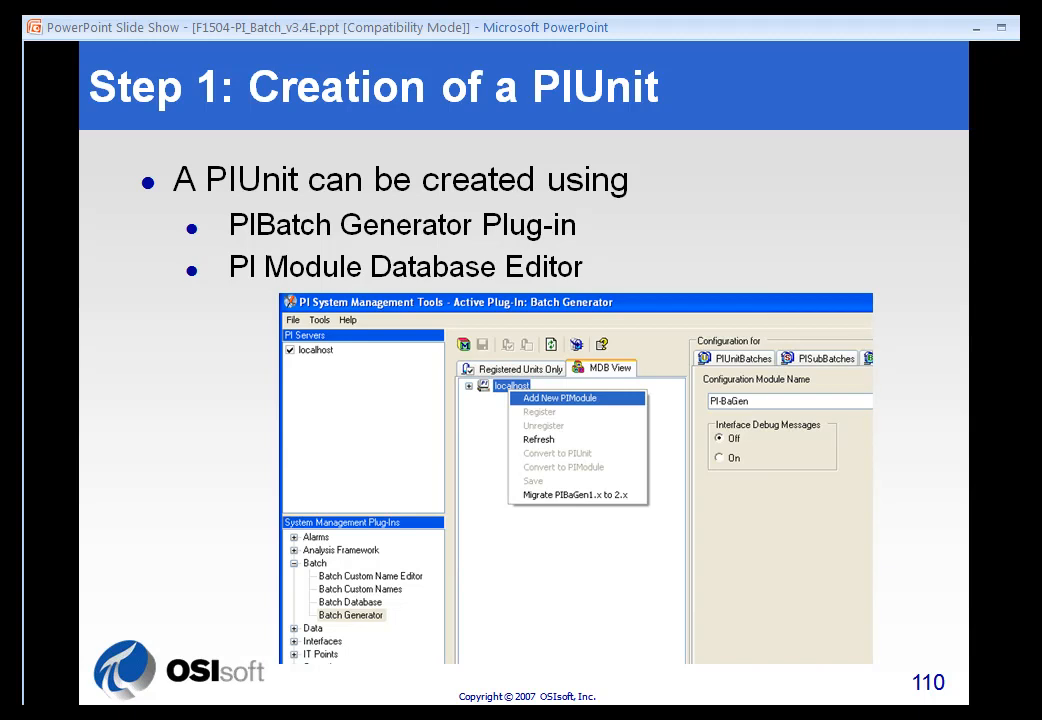
Open the Module Database plug-in and expand train56's Modules list showing Sample batch Module
left_click(578, 264)
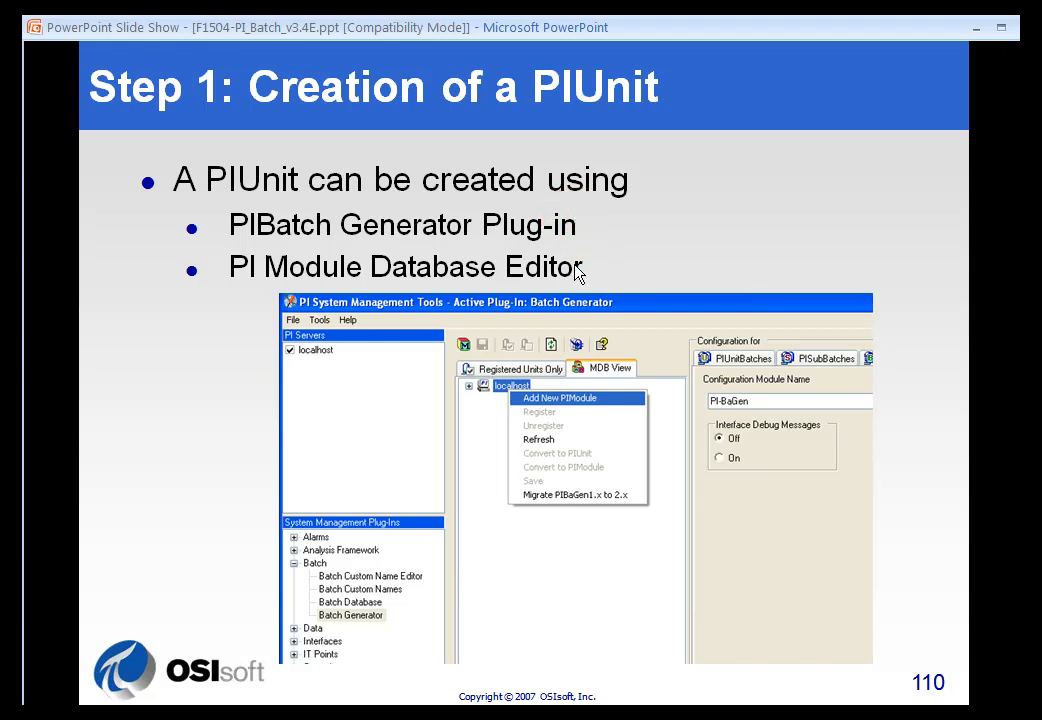
mouse_move(368, 316)
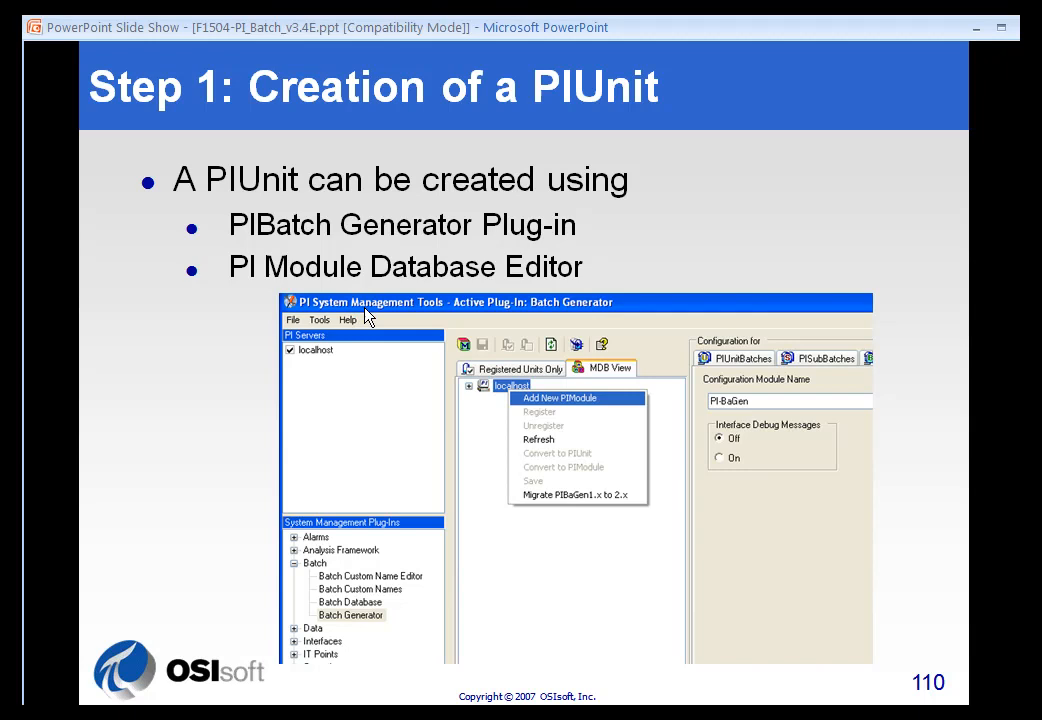
mouse_move(418, 436)
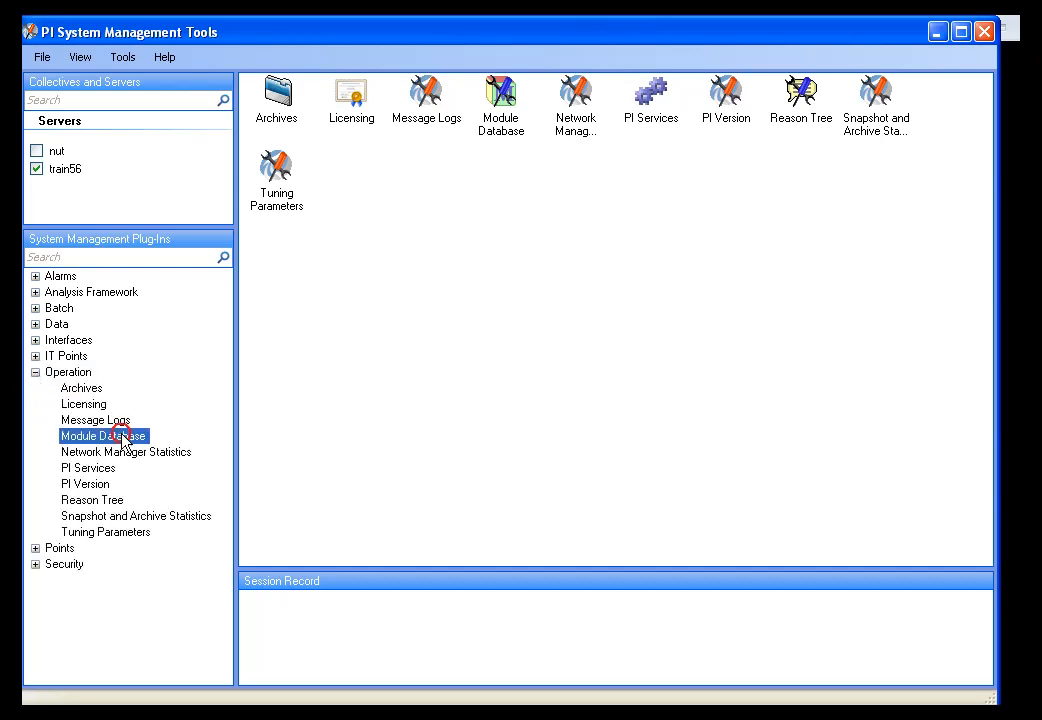
double_click(104, 436)
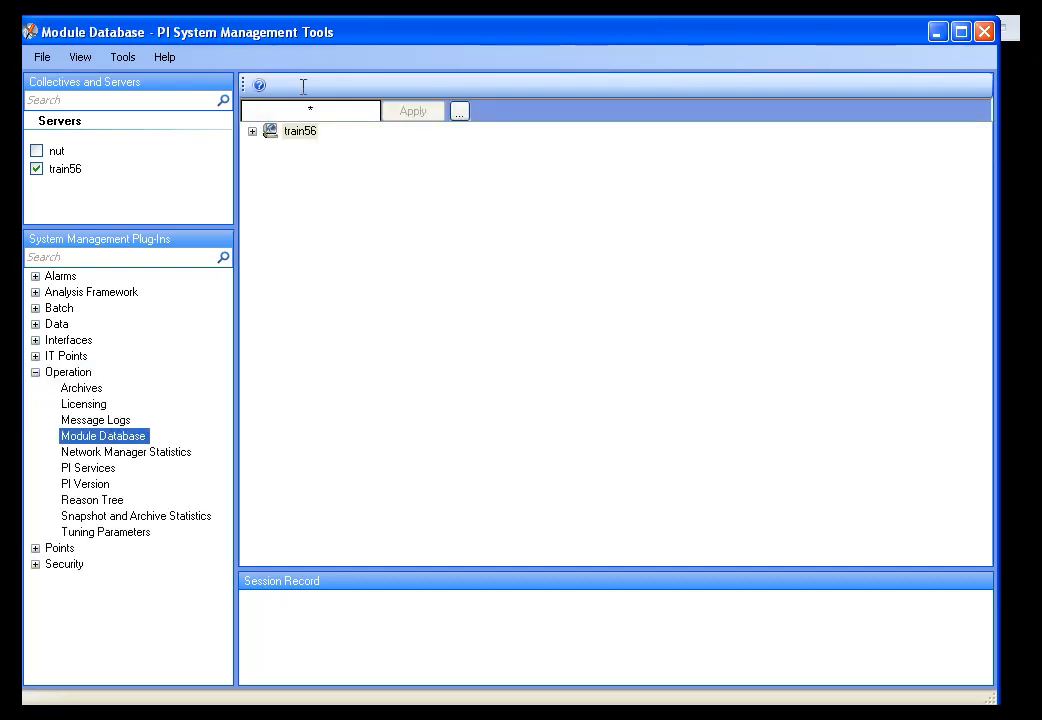
left_click(252, 132)
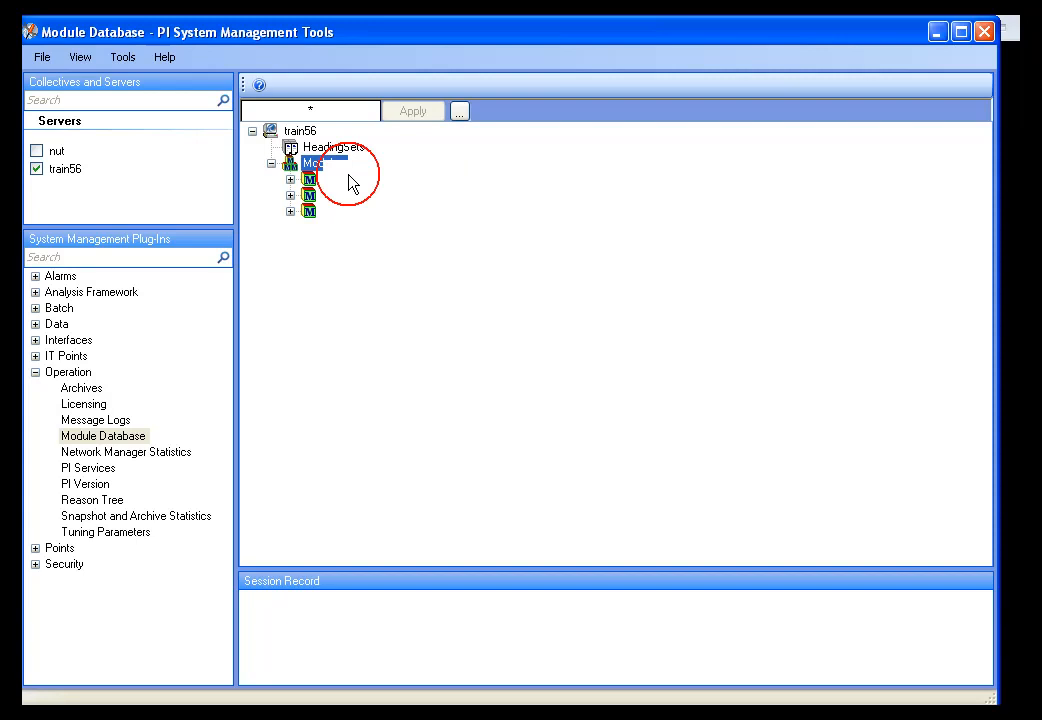
double_click(312, 164)
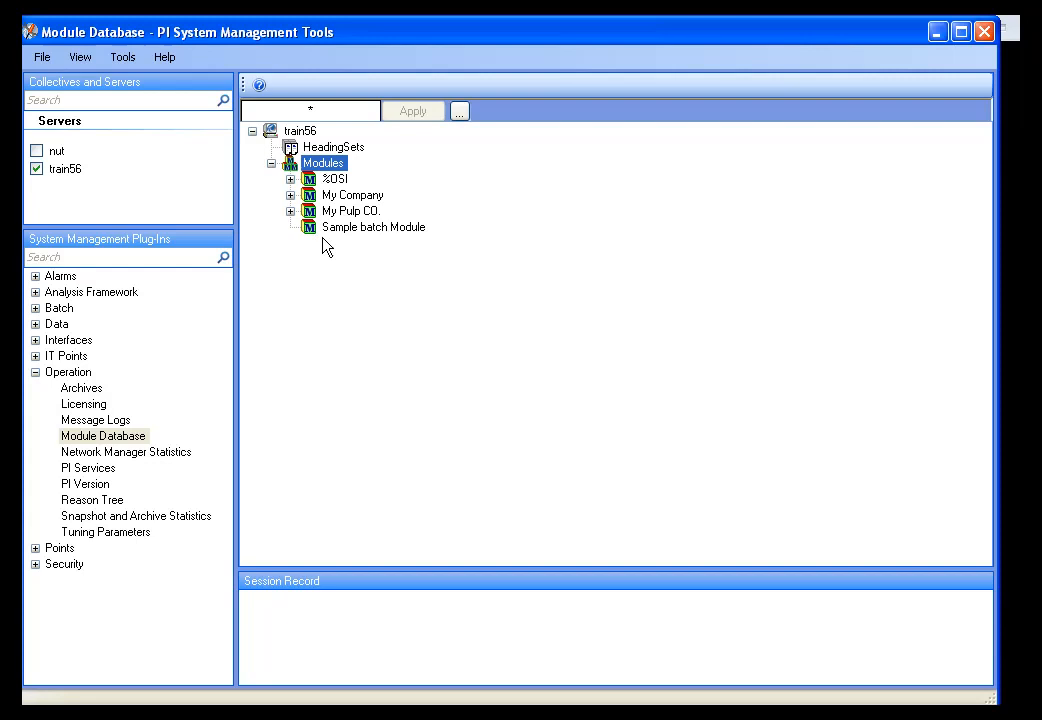
mouse_move(338, 244)
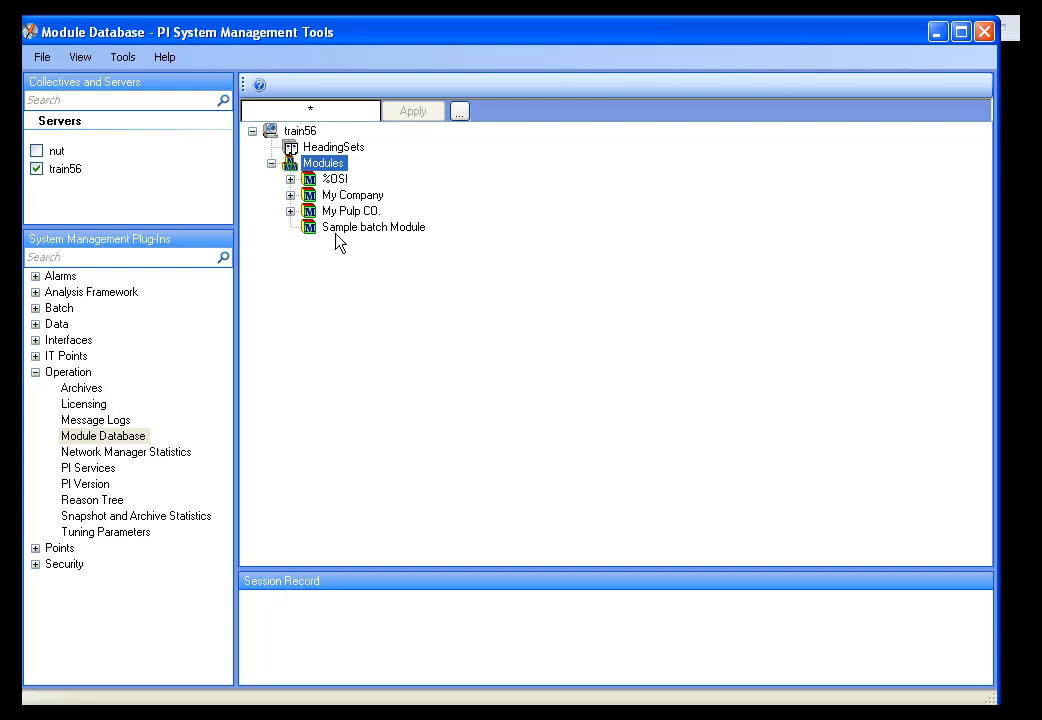
Mark Sample batch Module as a PIUnit via its Is PIUnit? attribute
left_click(374, 228)
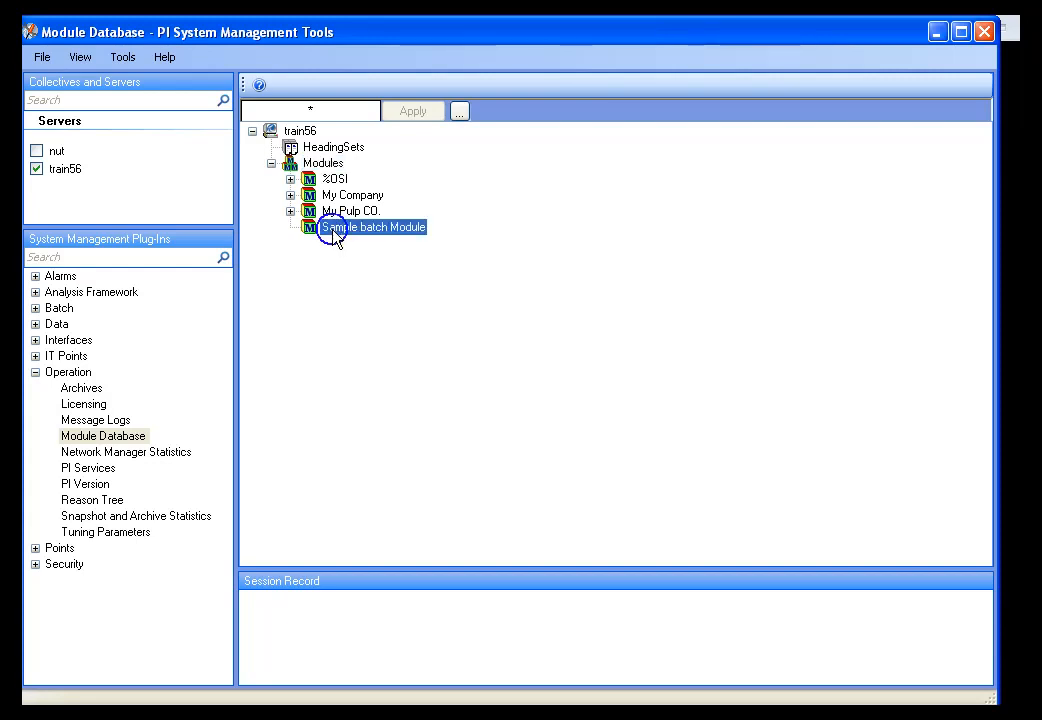
double_click(372, 228)
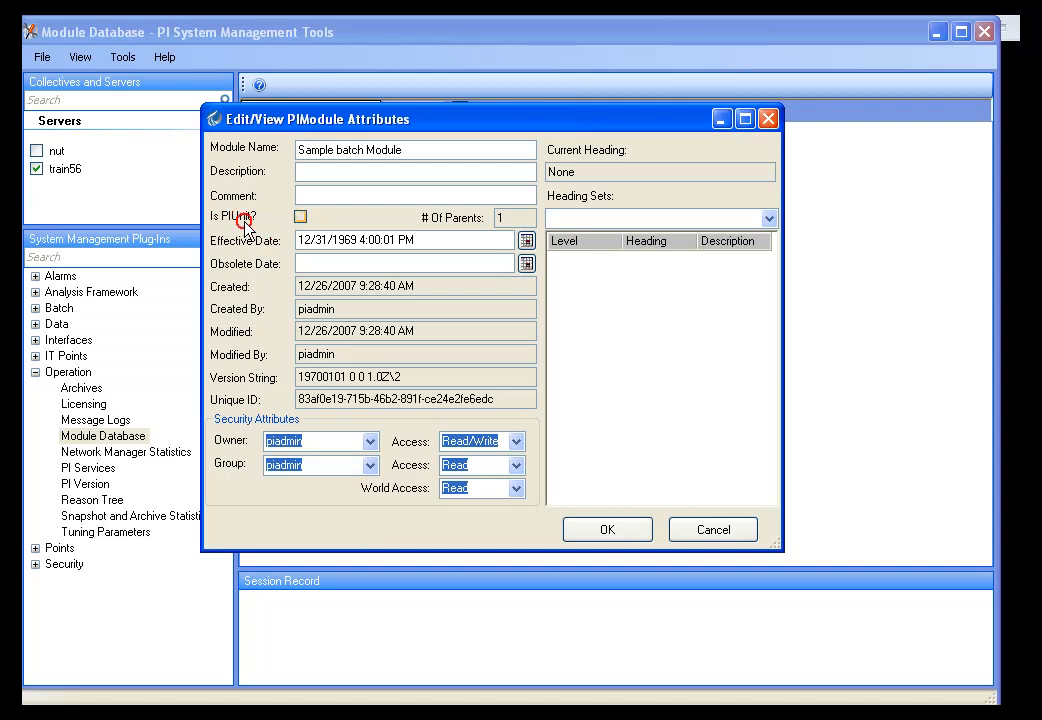
left_click(300, 216)
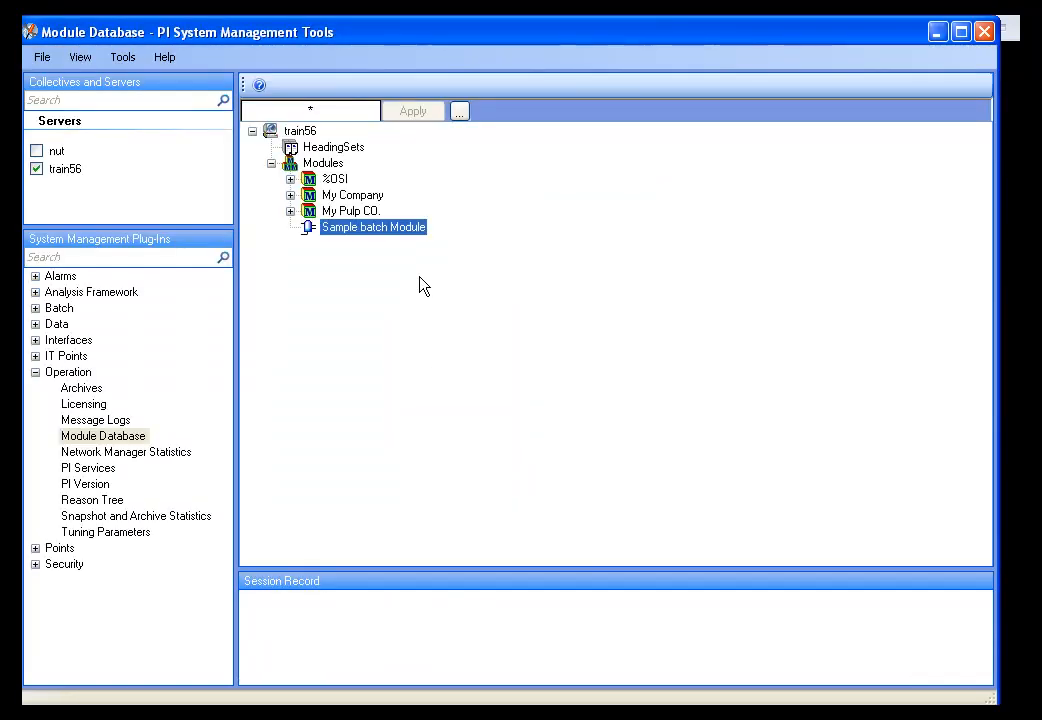
mouse_move(370, 256)
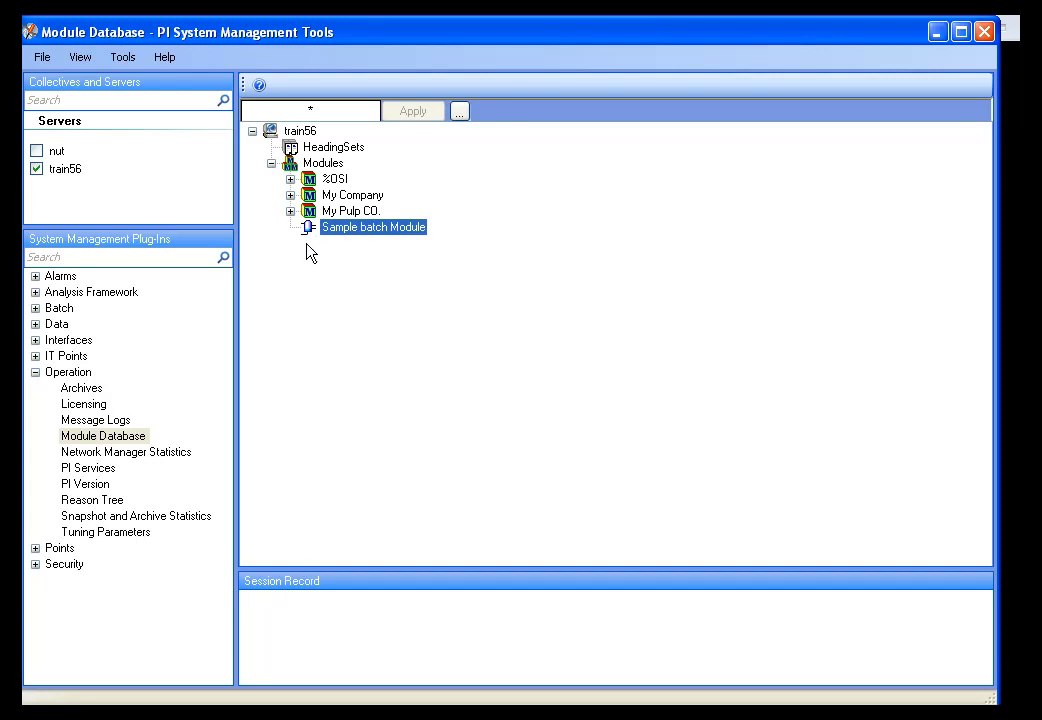
mouse_move(348, 262)
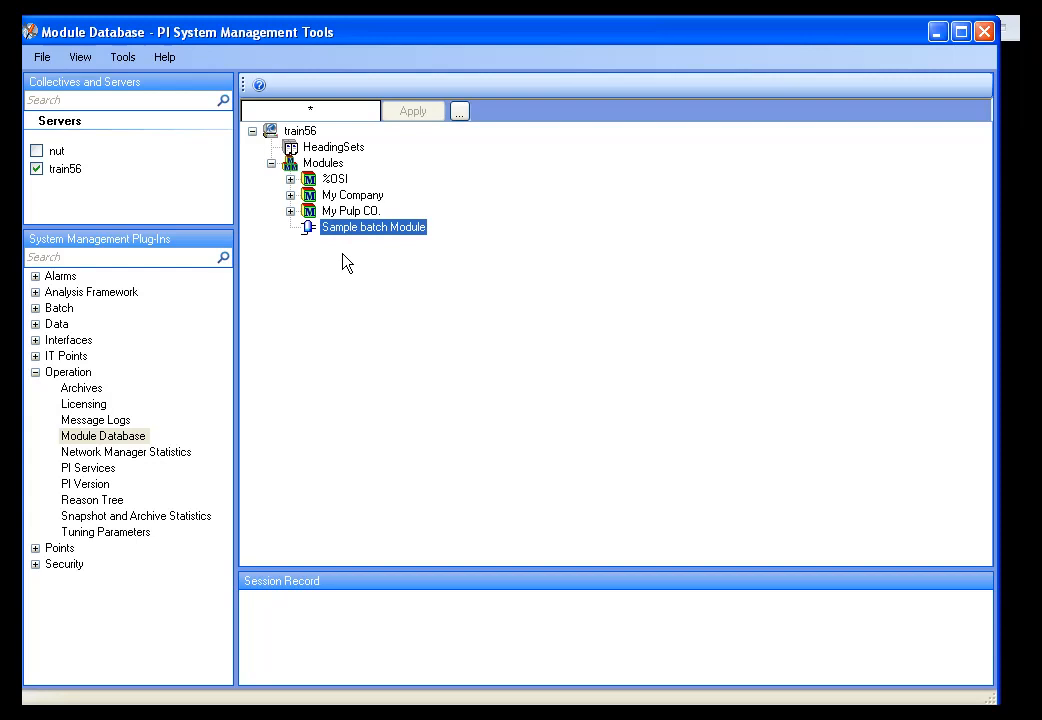
Clear the Is PIUnit? setting on Sample batch Module, confirm, and expand the Batch plug-ins
right_click(372, 228)
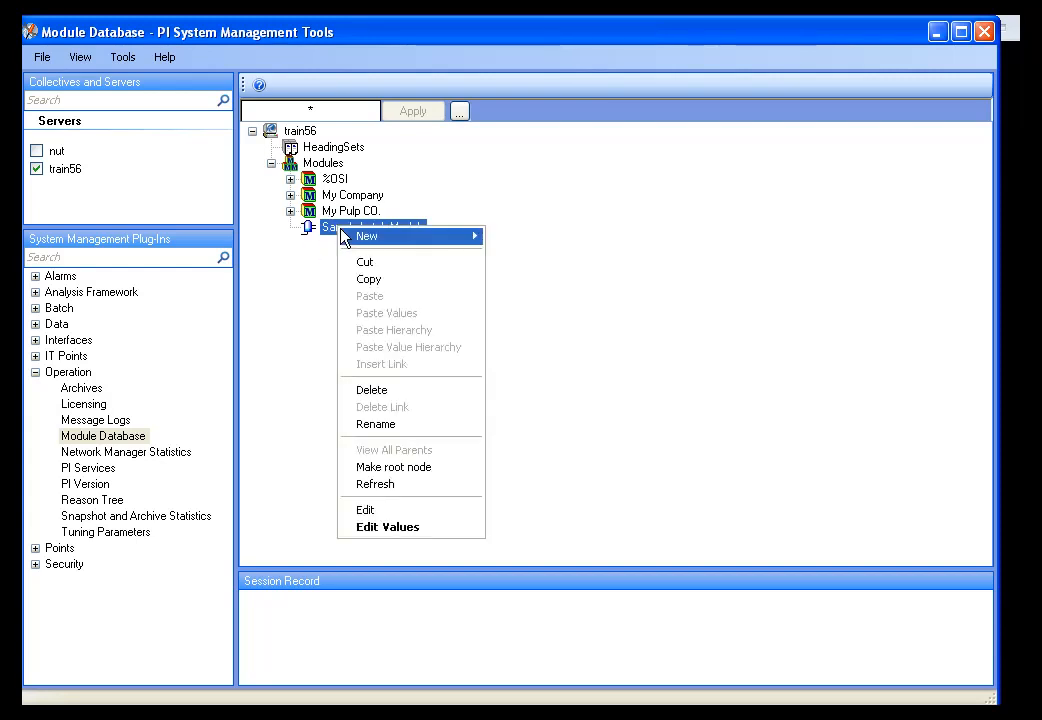
left_click(364, 510)
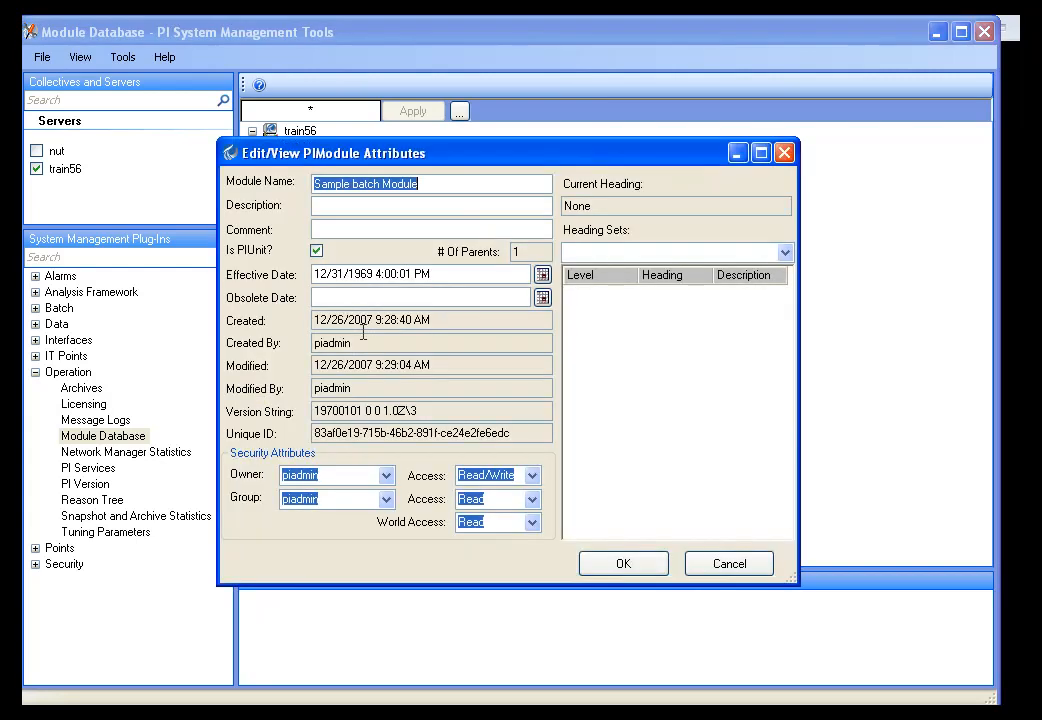
left_click(316, 250)
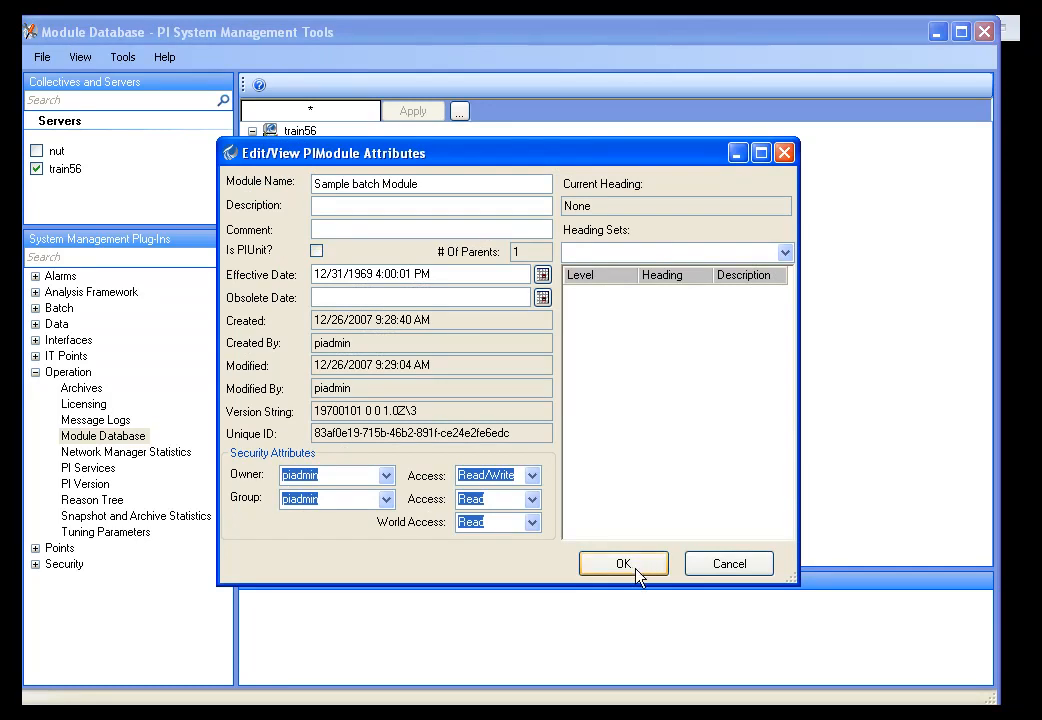
left_click(624, 564)
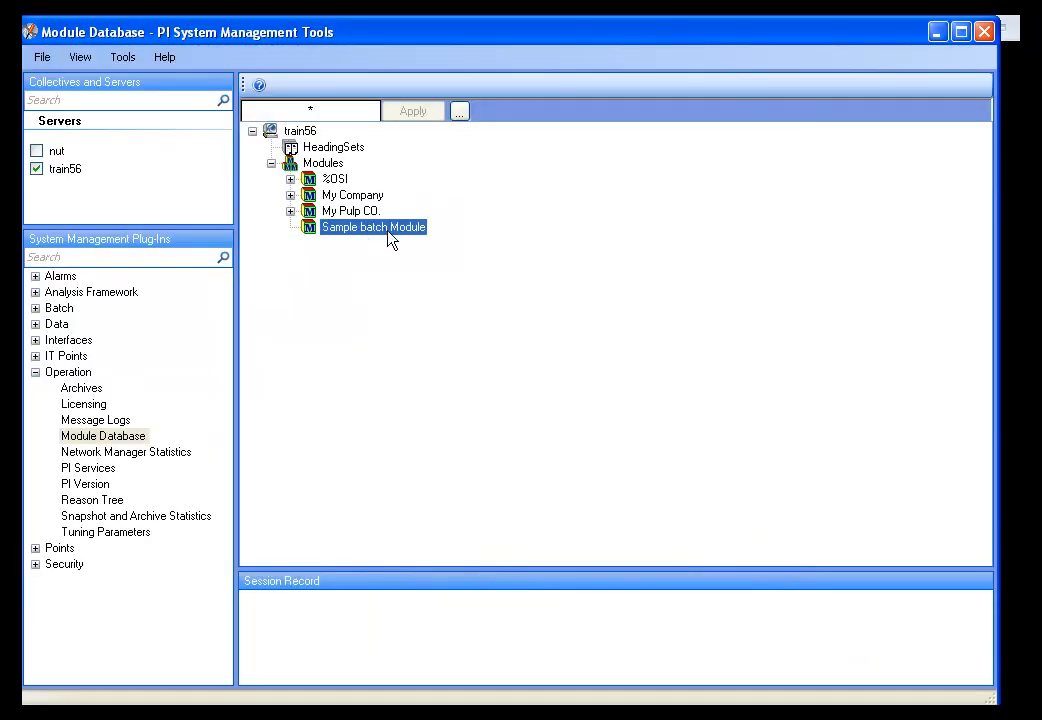
mouse_move(30, 322)
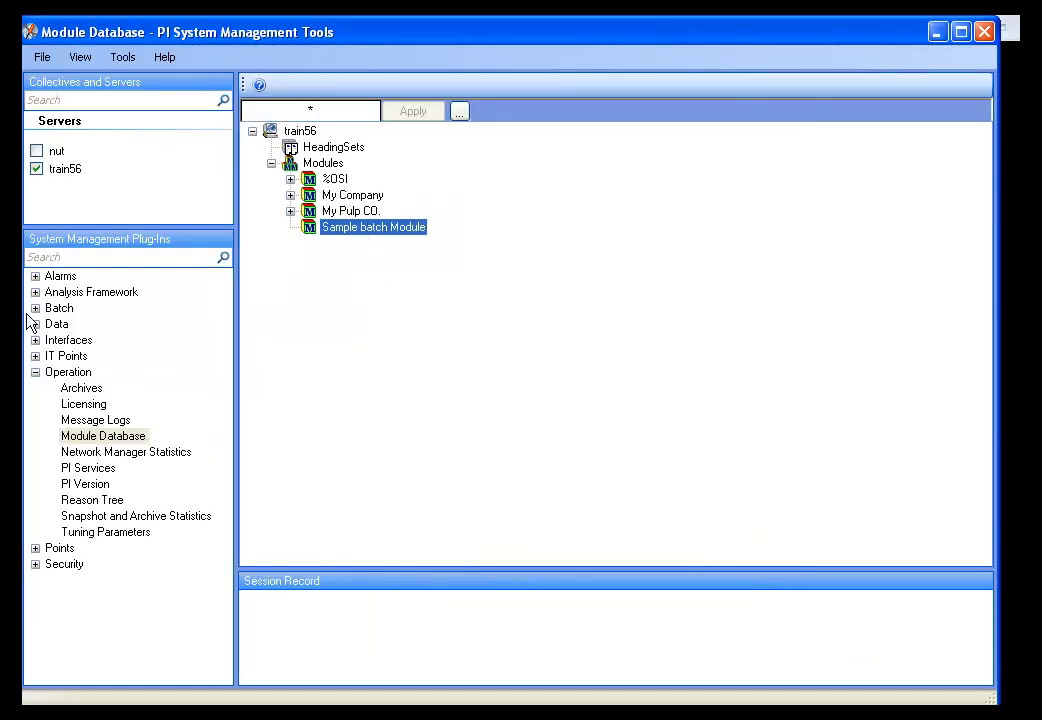
left_click(36, 308)
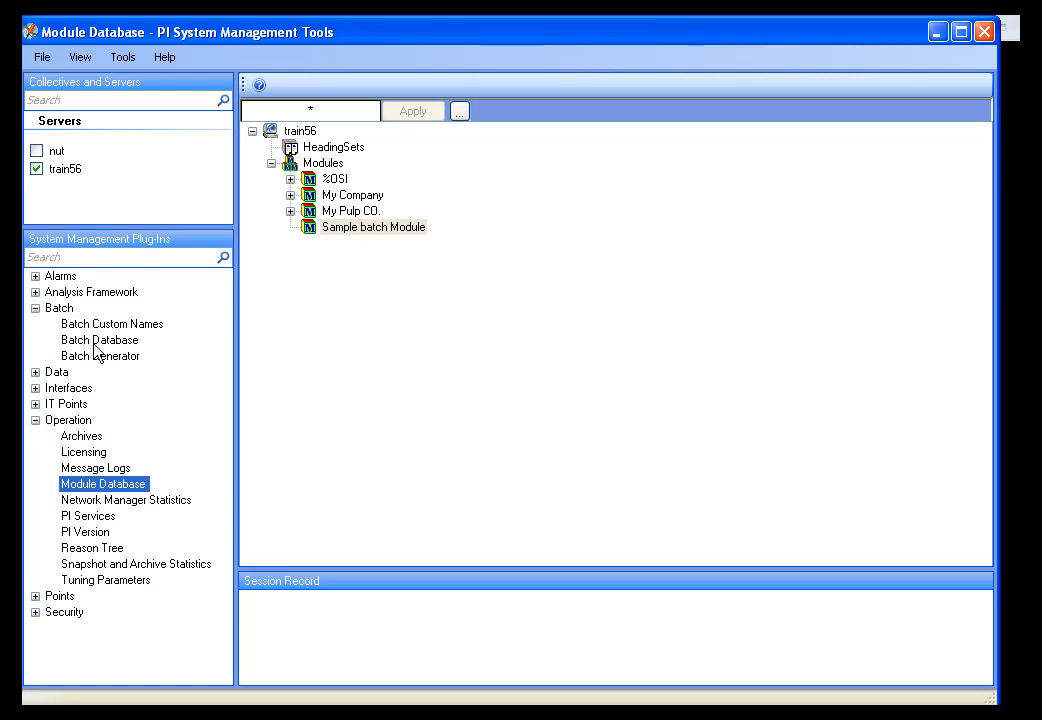
In Batch Generator's MDB View, convert Sample batch Module to a PIUnit and load its PIUnitBatches settings
left_click(100, 356)
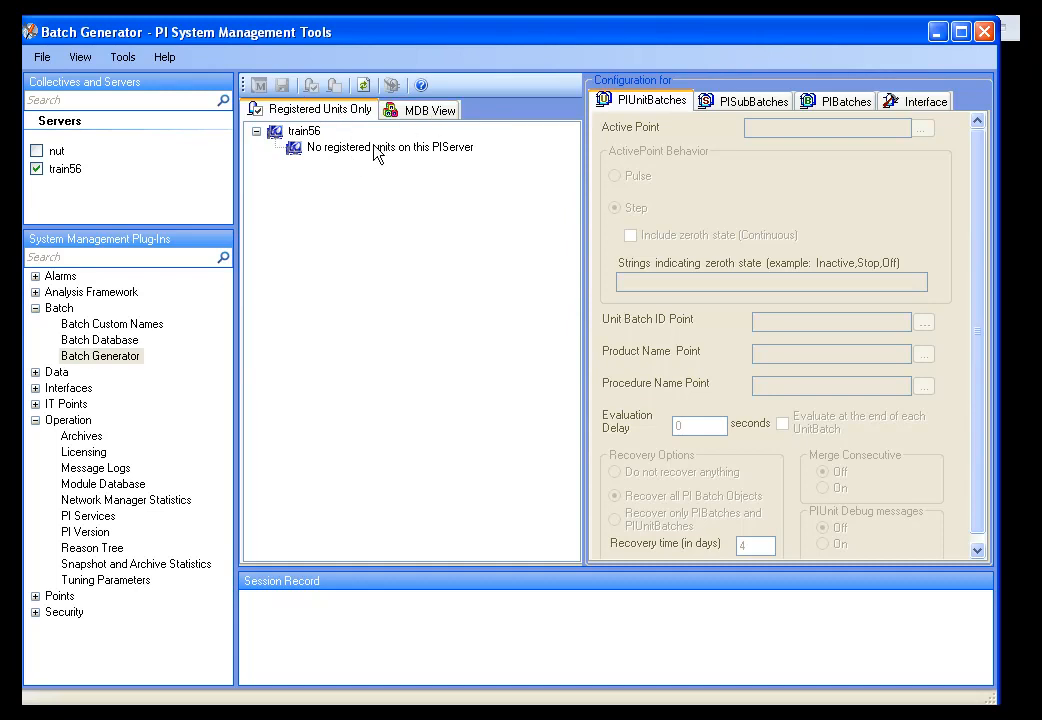
left_click(428, 108)
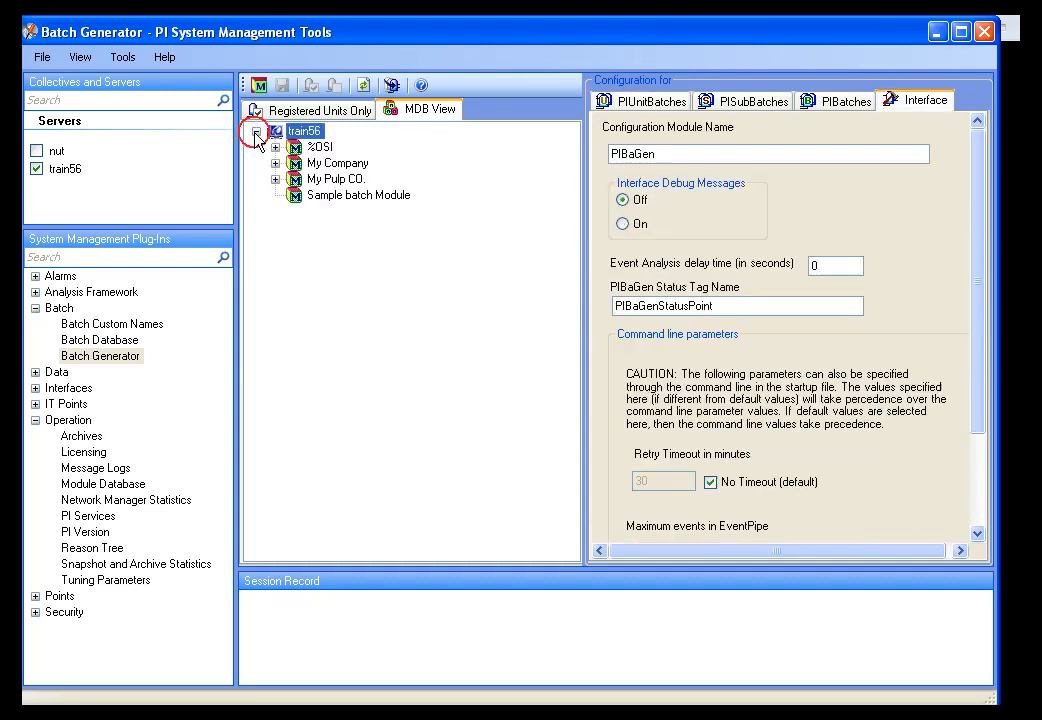
left_click(358, 196)
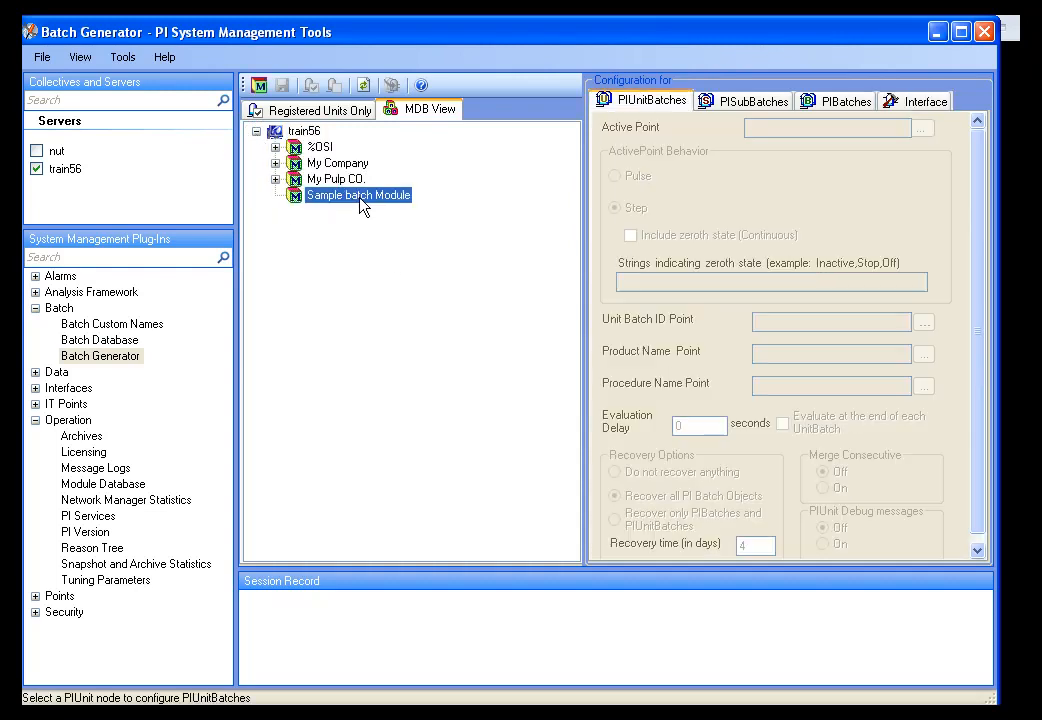
right_click(358, 194)
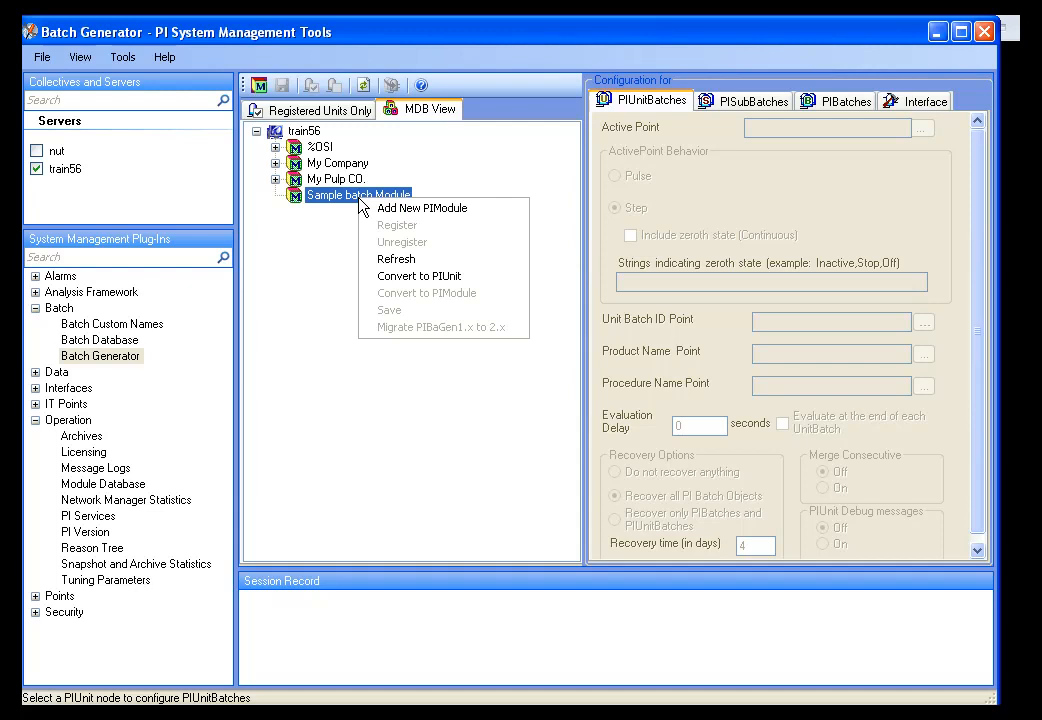
mouse_move(418, 276)
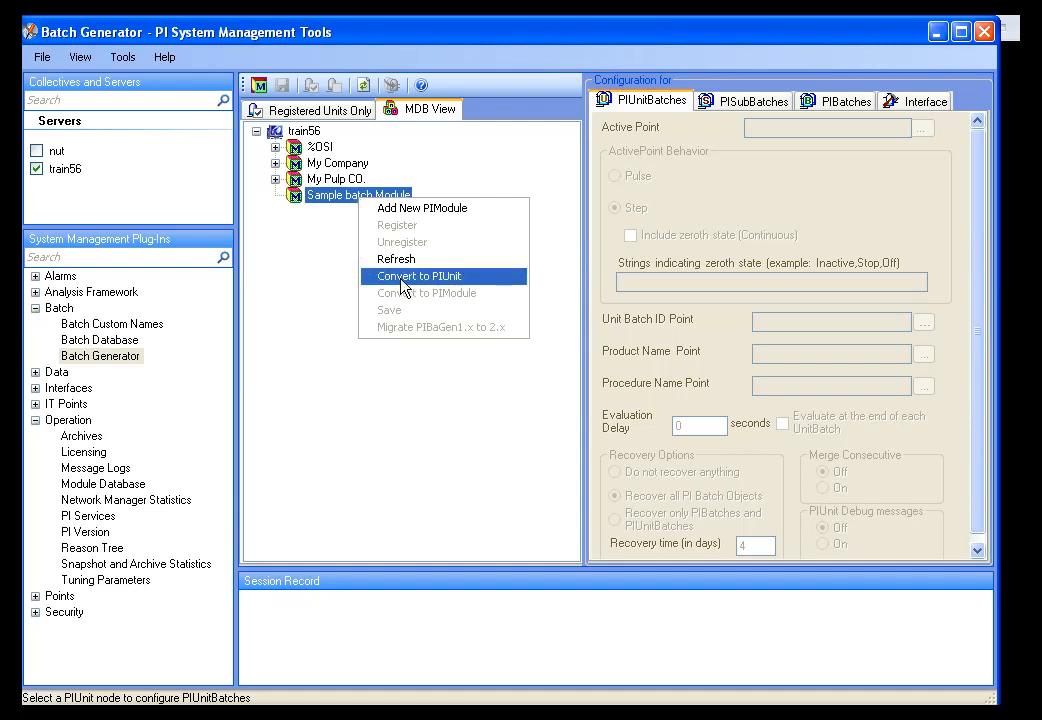
left_click(420, 276)
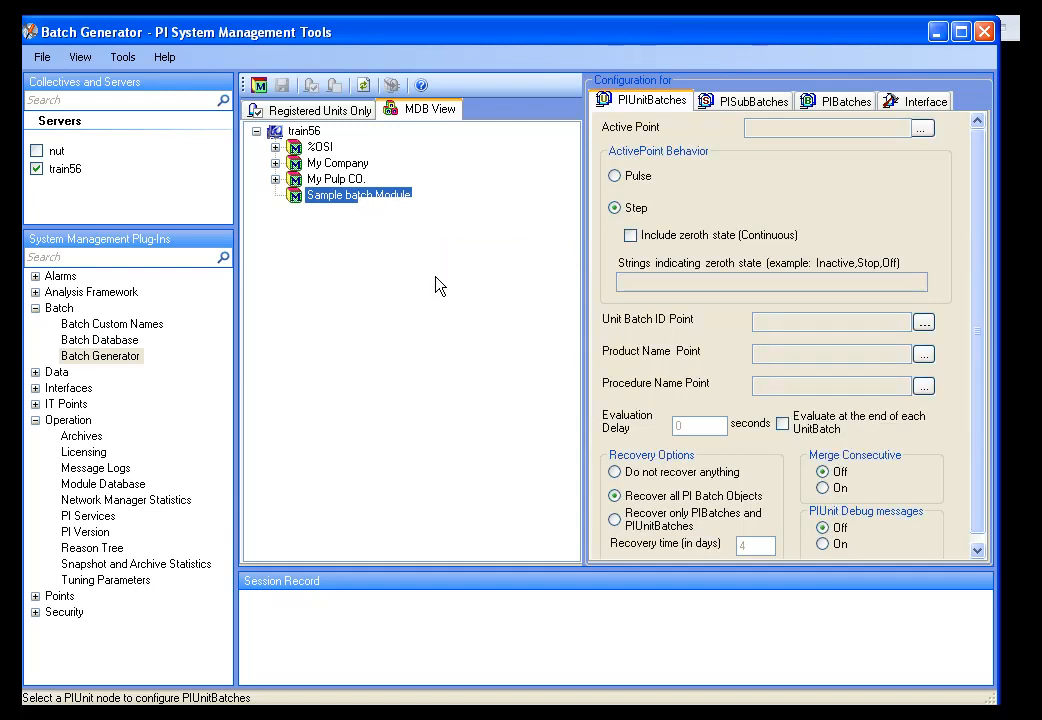
left_click(358, 194)
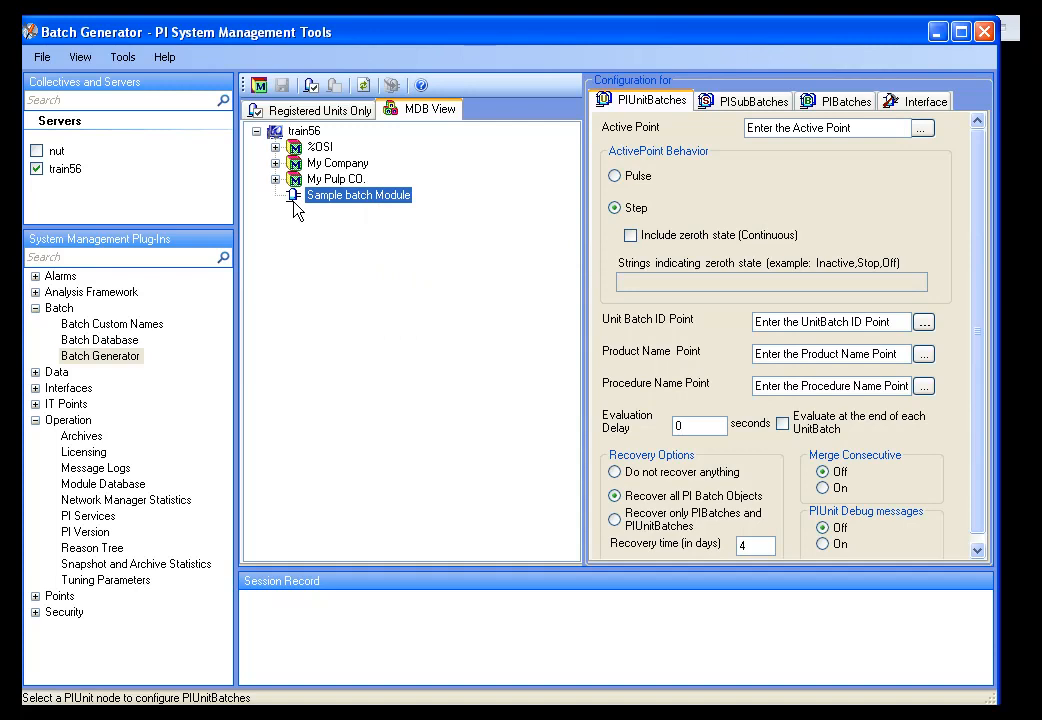
mouse_move(336, 252)
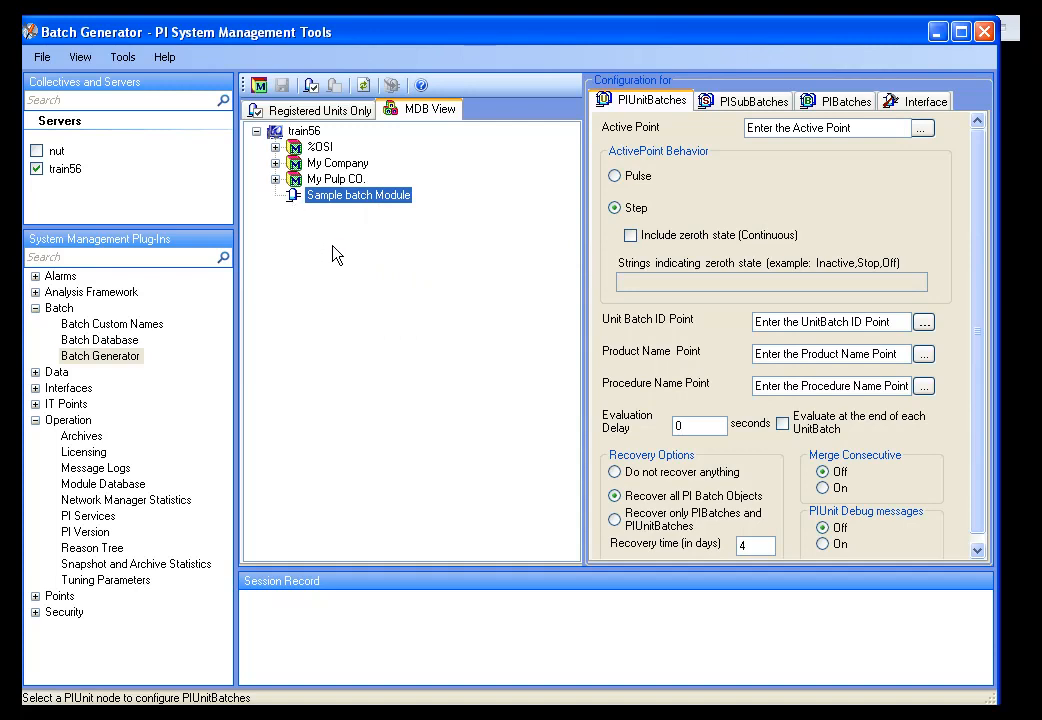
mouse_move(330, 232)
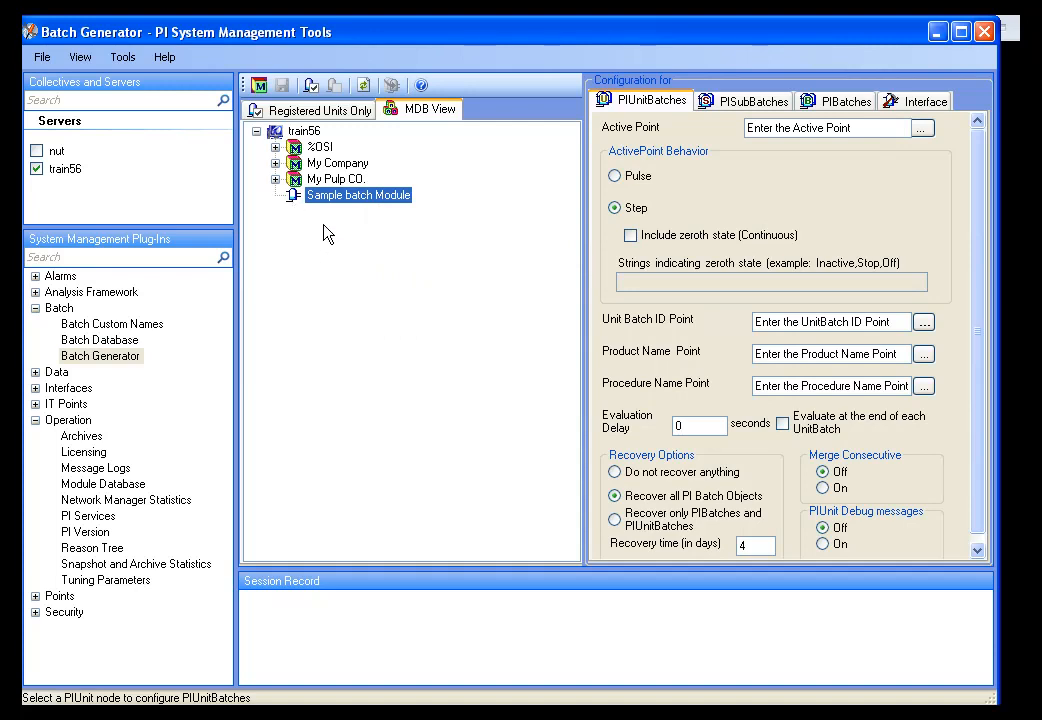
mouse_move(324, 238)
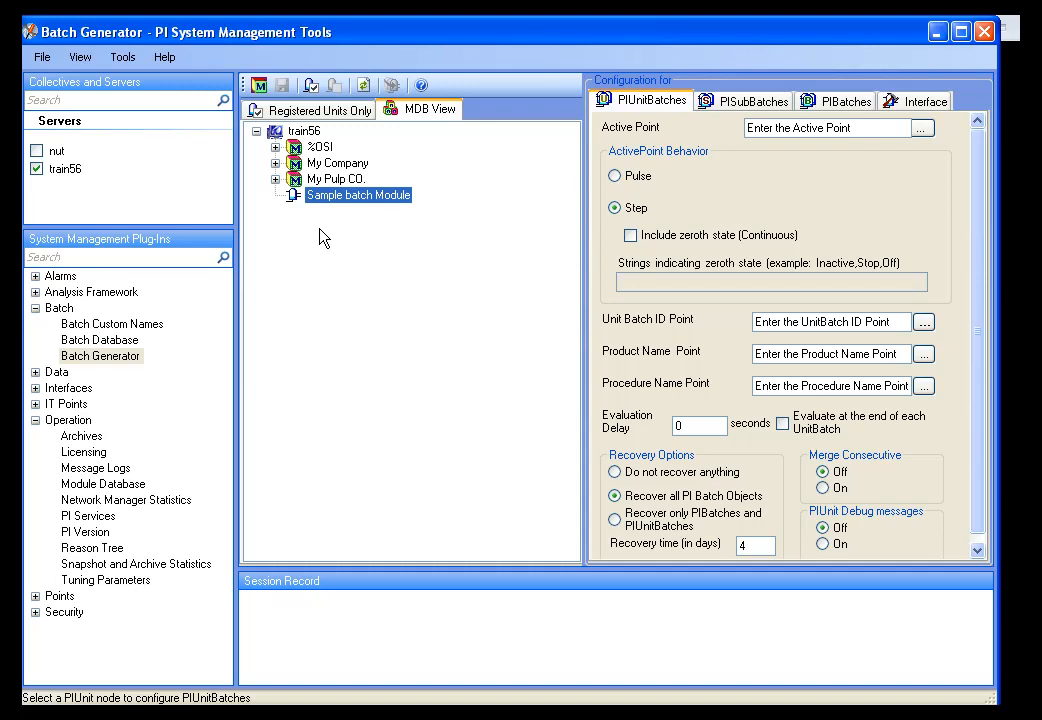
Check Sample batch Module's attributes in Module Database, then reselect it in Batch Generator
left_click(104, 482)
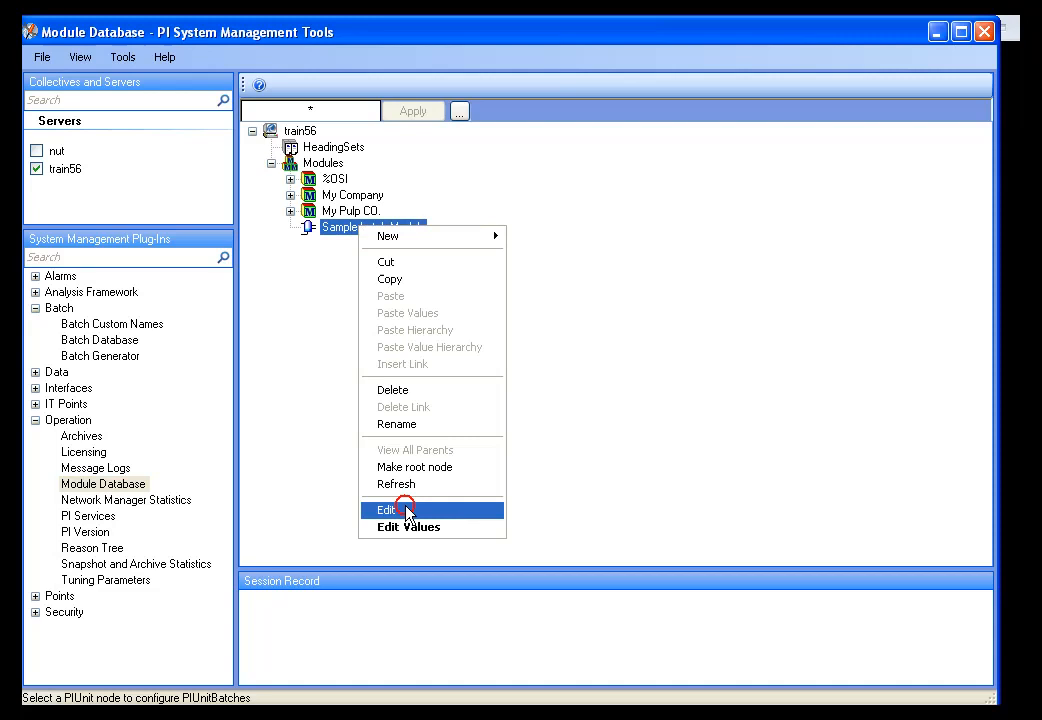
left_click(386, 510)
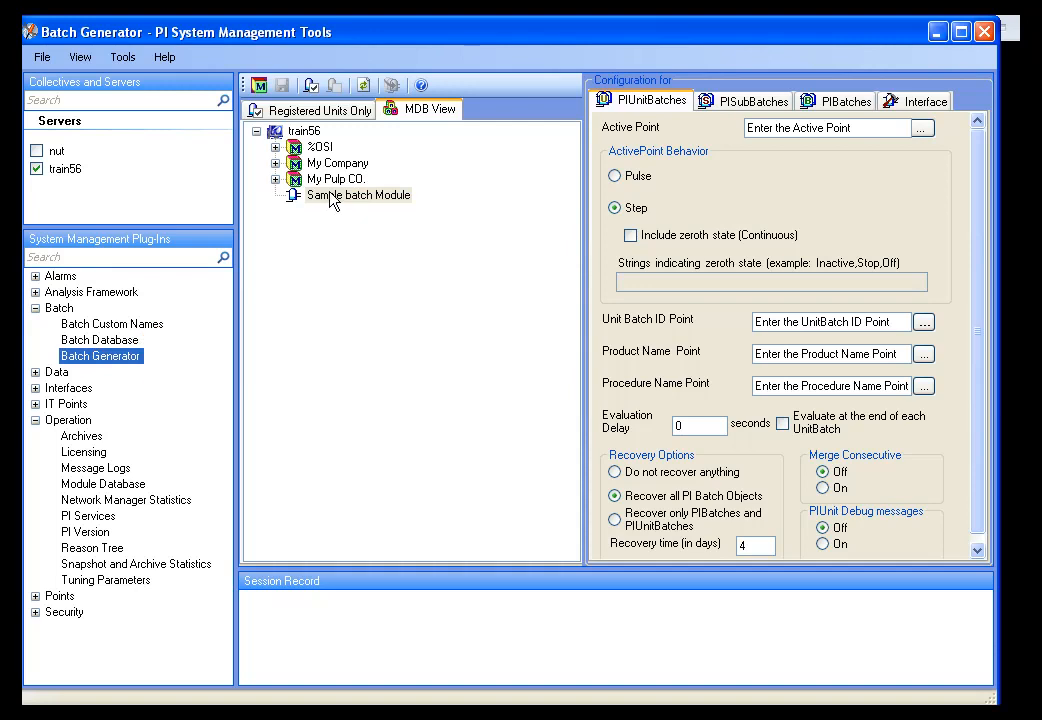
left_click(356, 194)
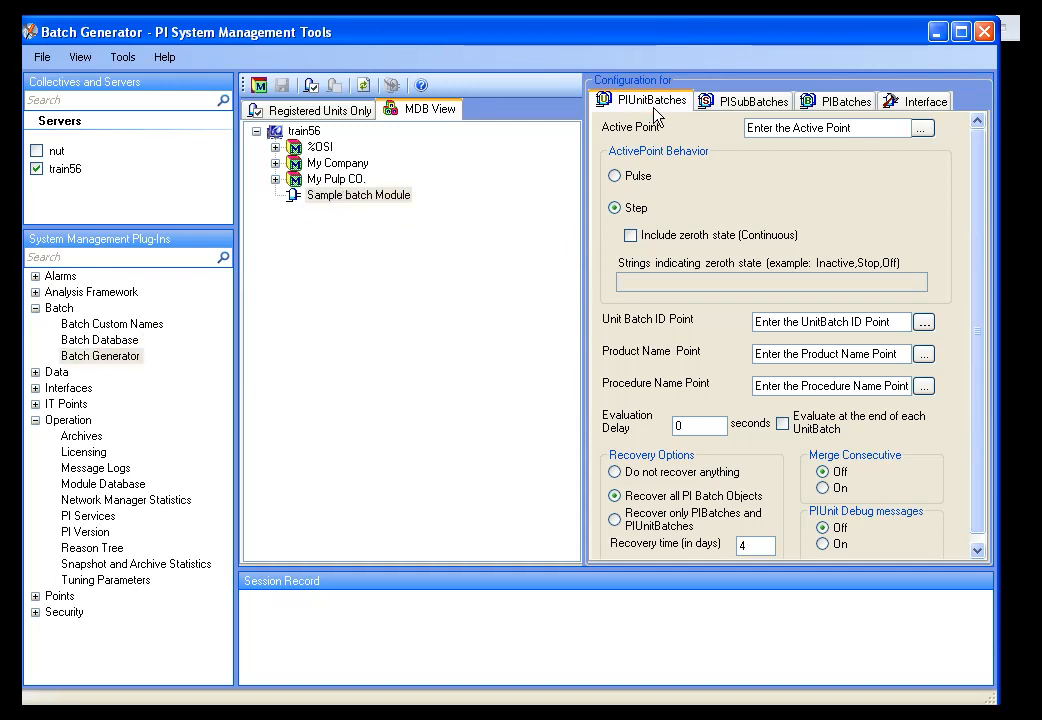
mouse_move(724, 312)
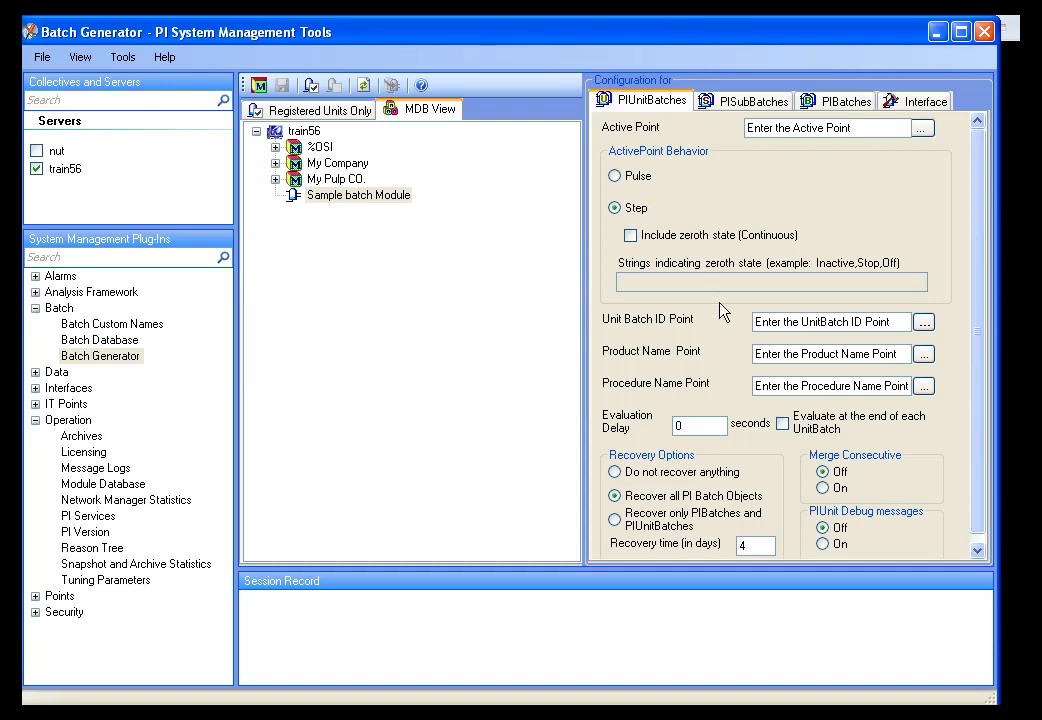
mouse_move(718, 308)
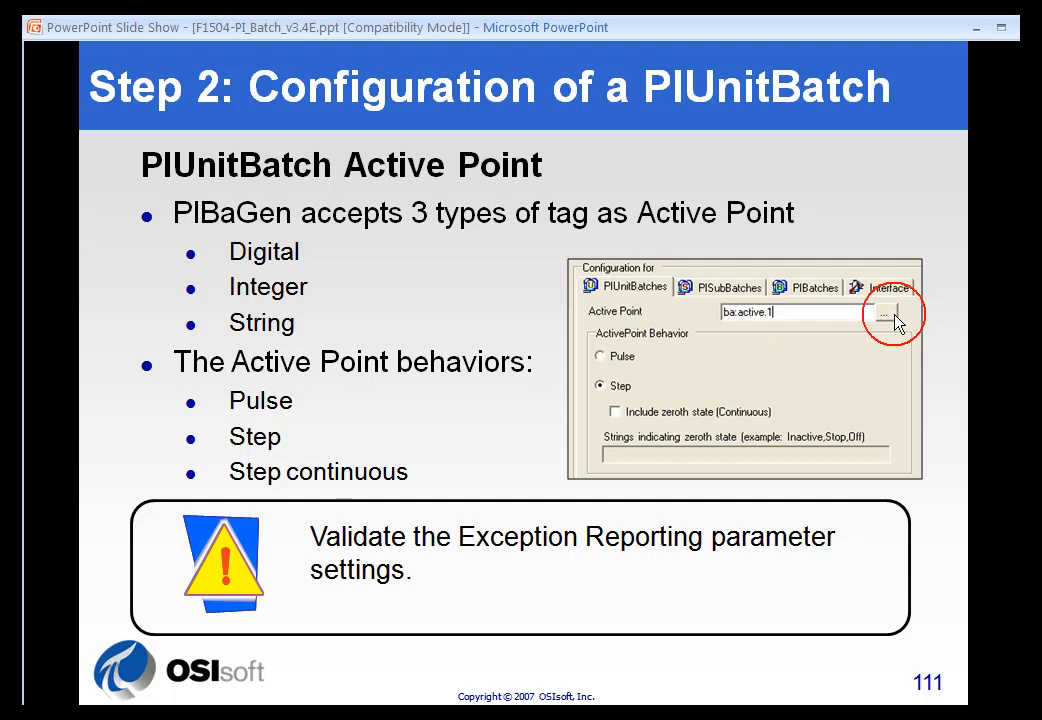
mouse_move(644, 368)
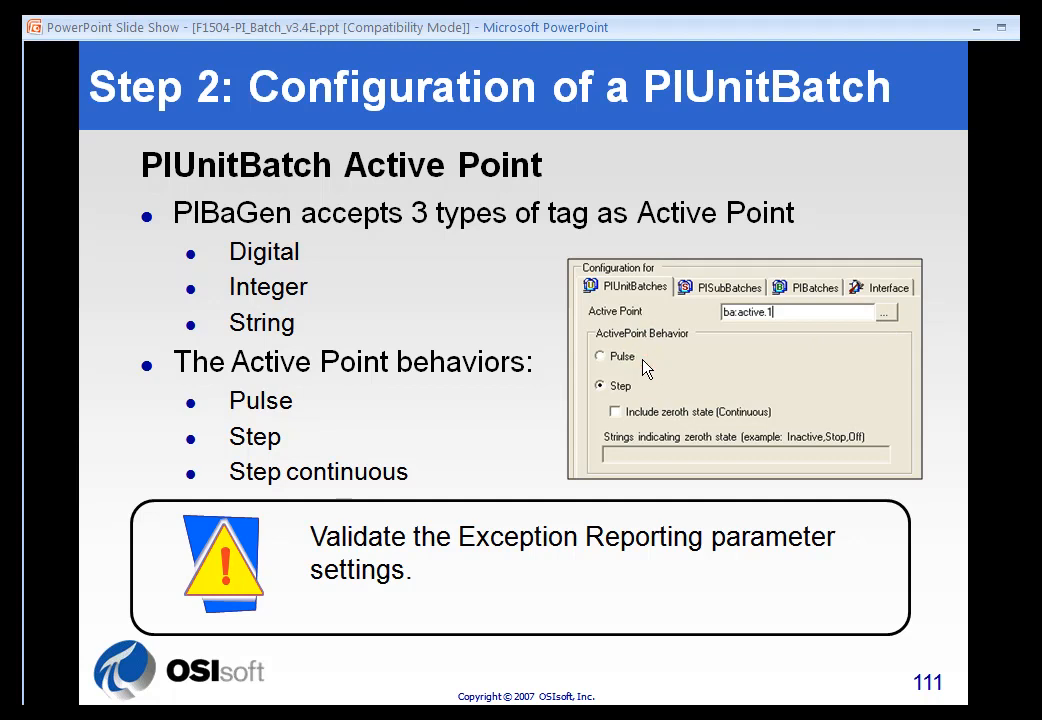
mouse_move(644, 390)
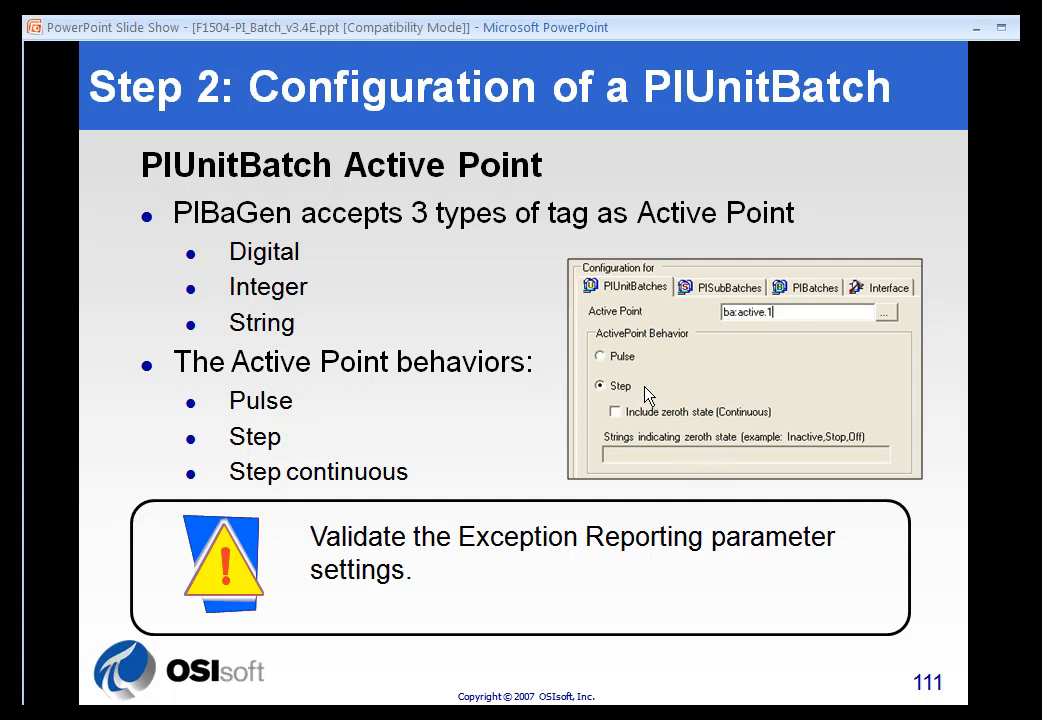
mouse_move(680, 428)
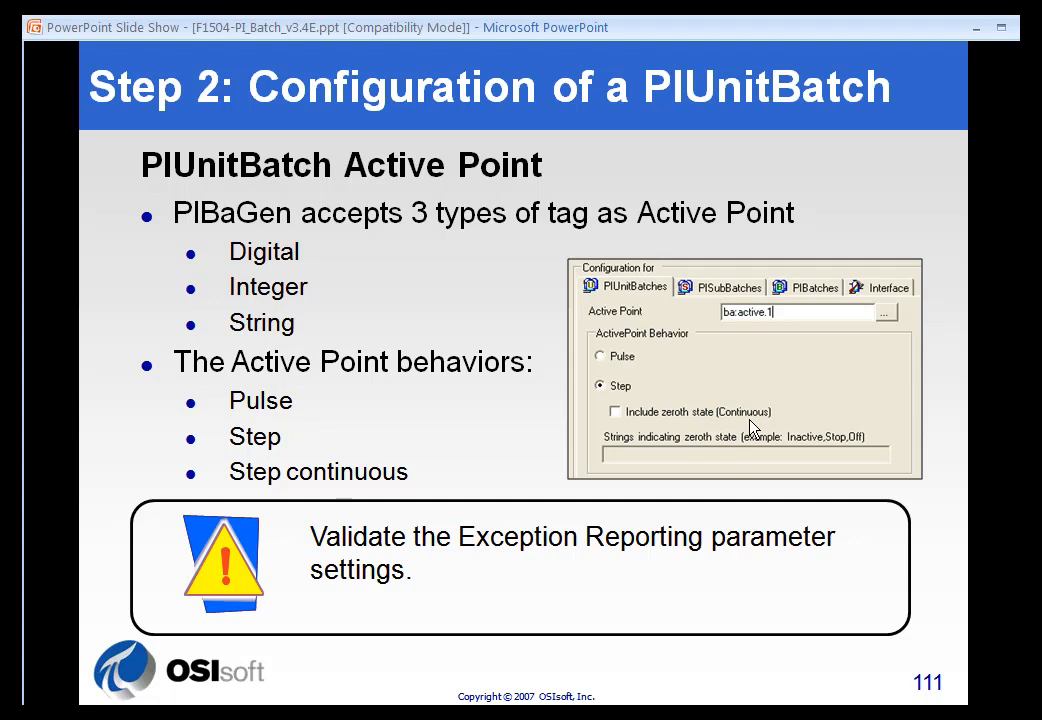
mouse_move(724, 420)
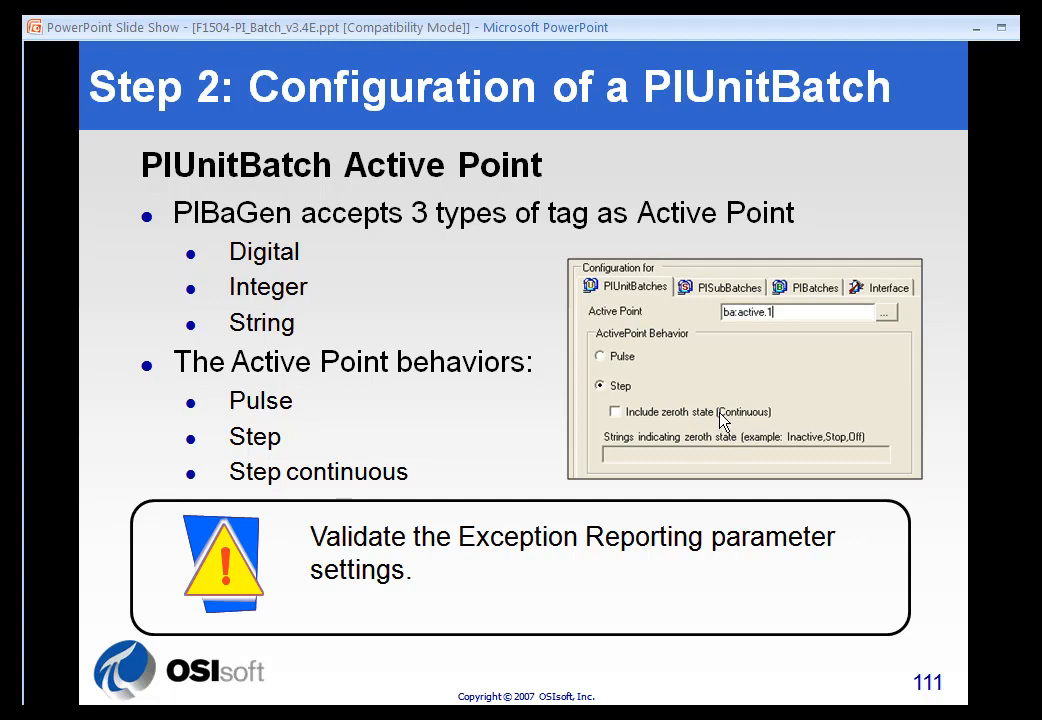
mouse_move(696, 324)
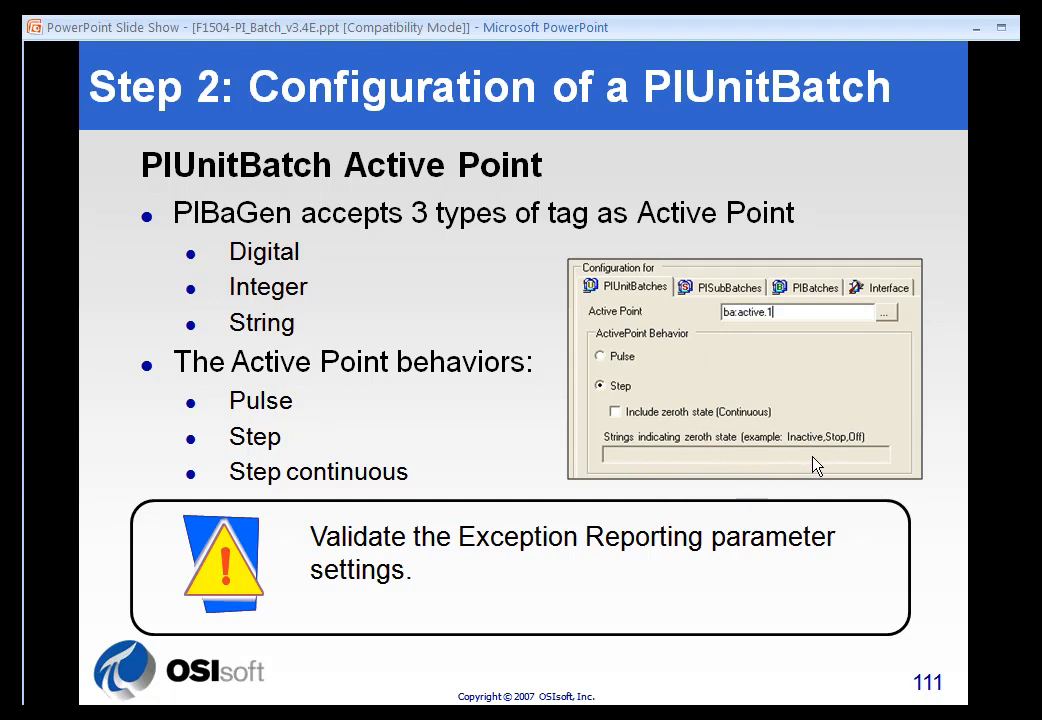
mouse_move(616, 472)
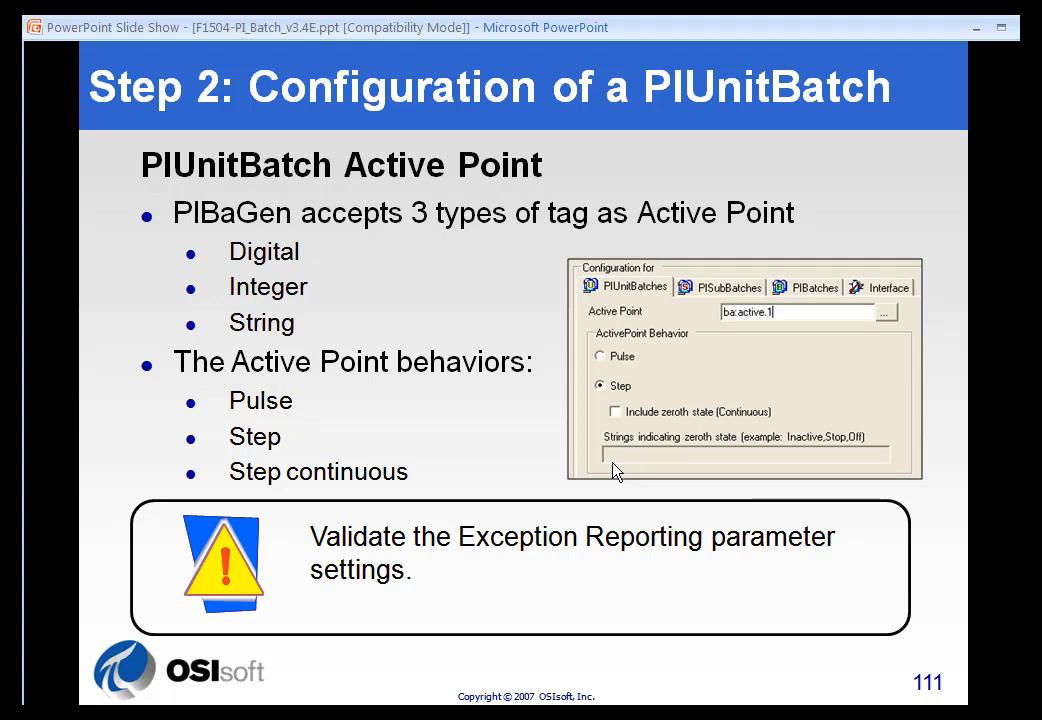
mouse_move(714, 462)
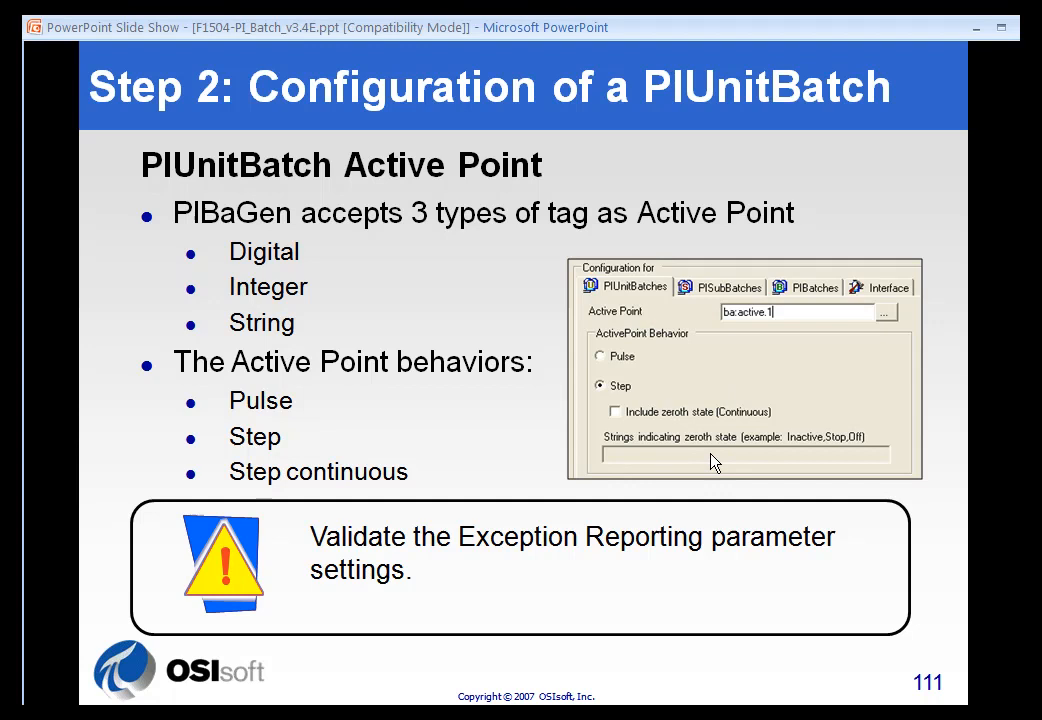
mouse_move(708, 482)
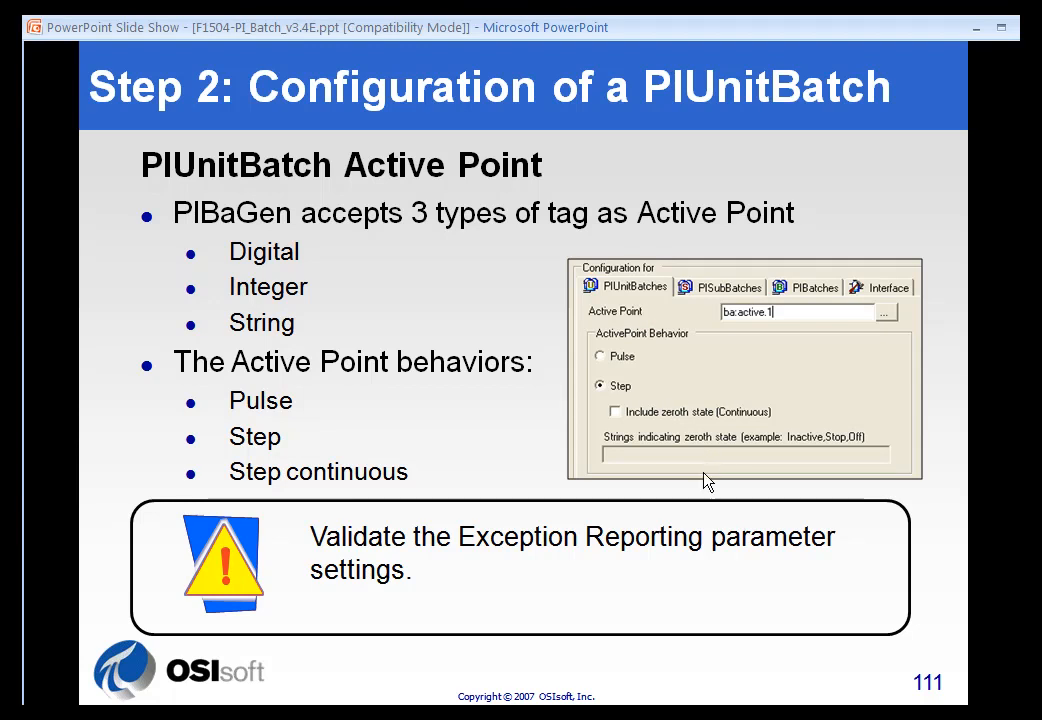
mouse_move(456, 580)
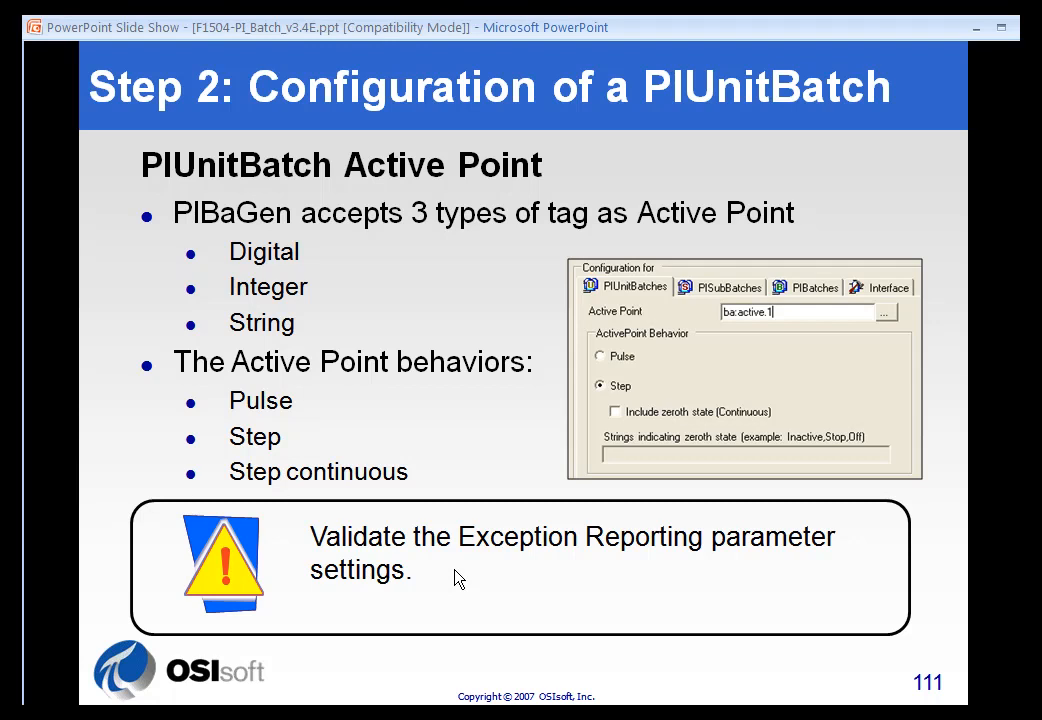
mouse_move(560, 560)
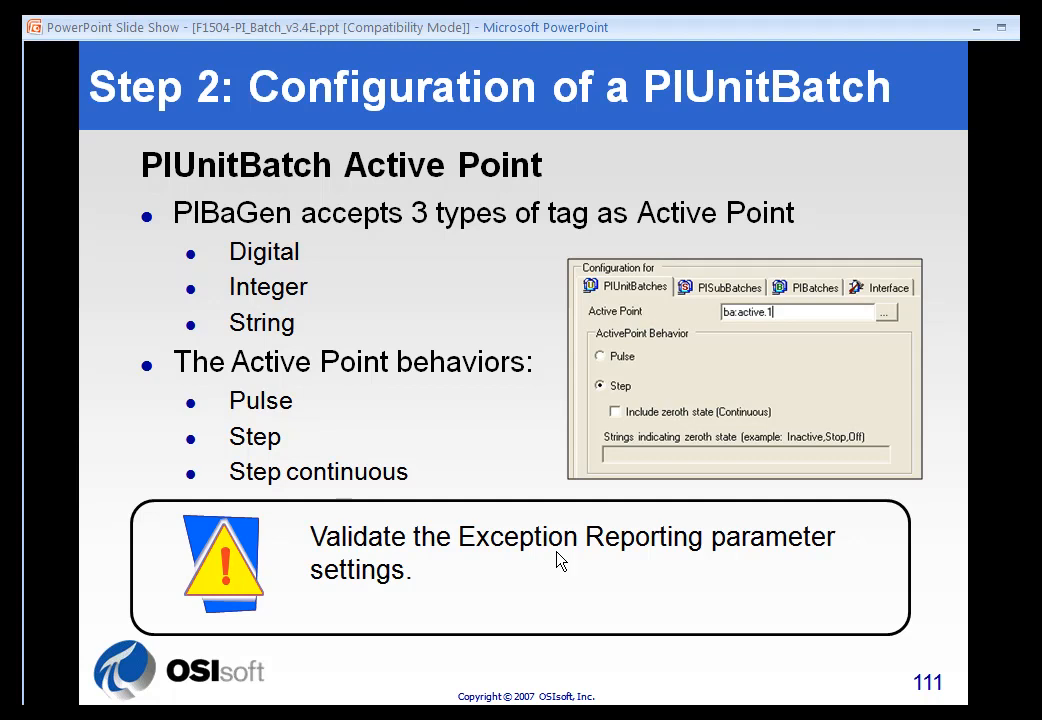
mouse_move(632, 556)
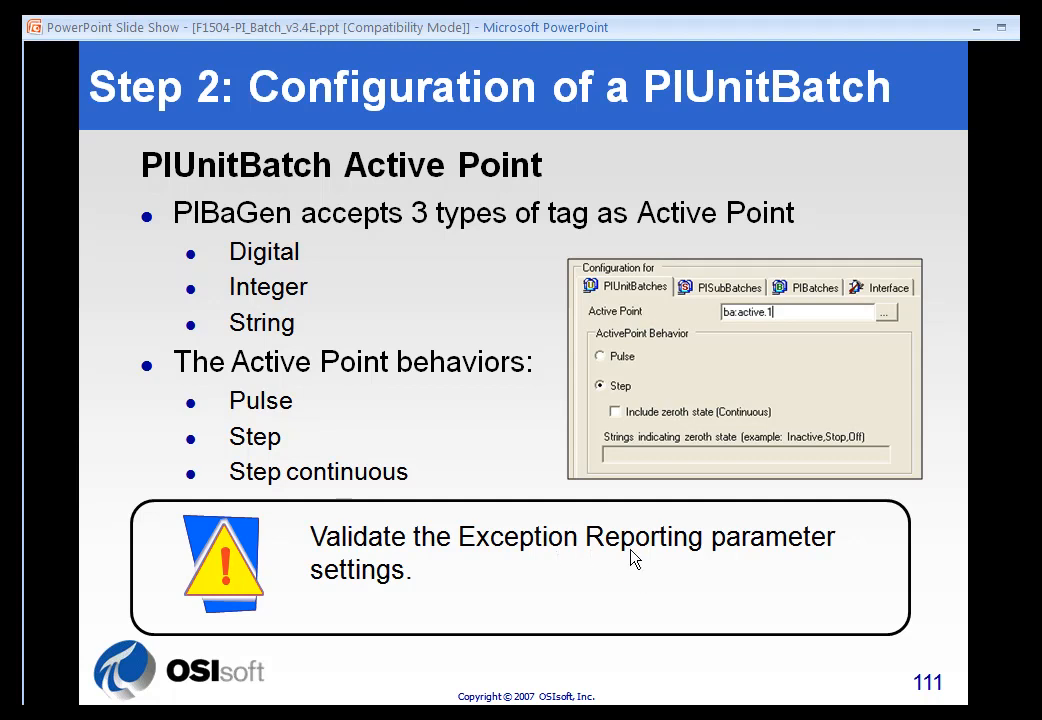
mouse_move(624, 562)
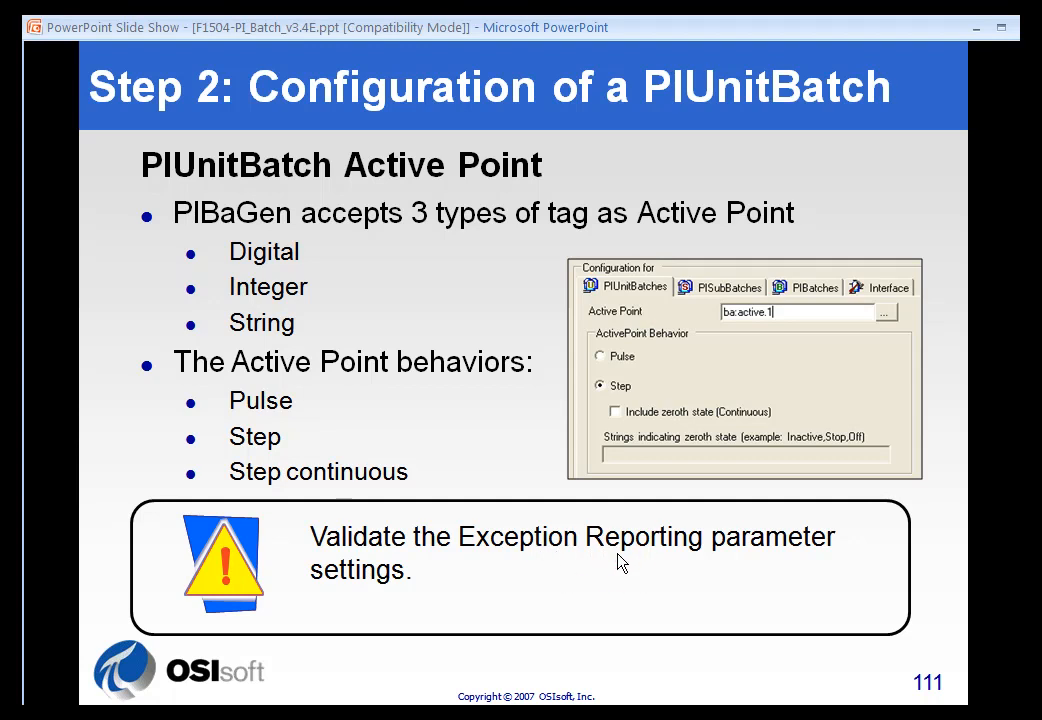
mouse_move(508, 578)
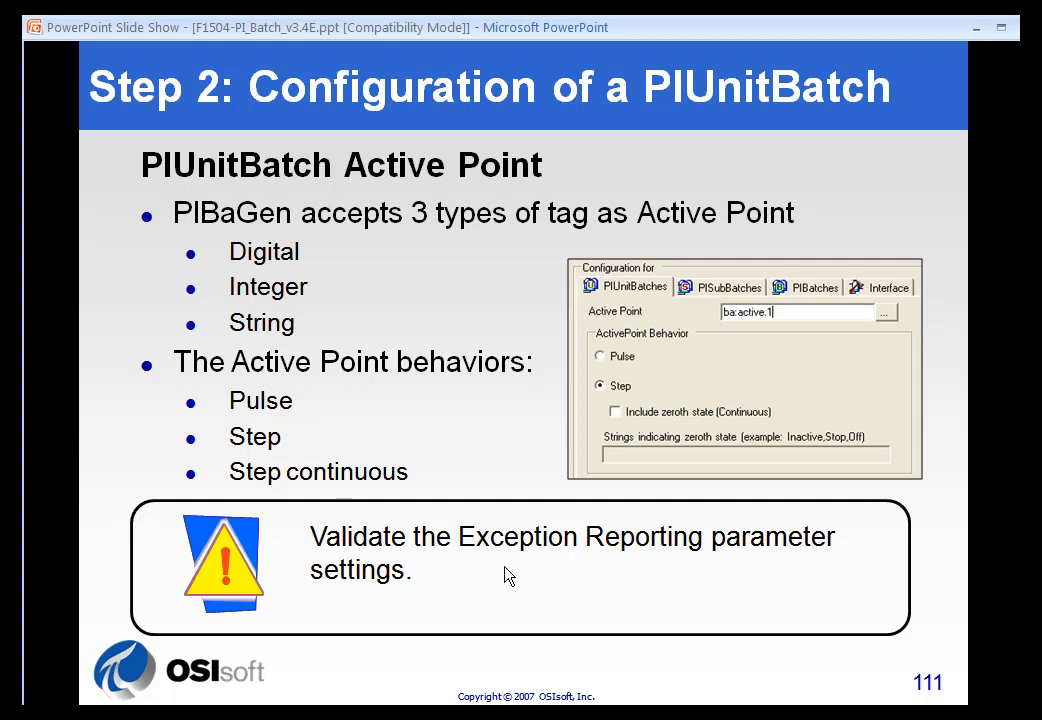
mouse_move(500, 560)
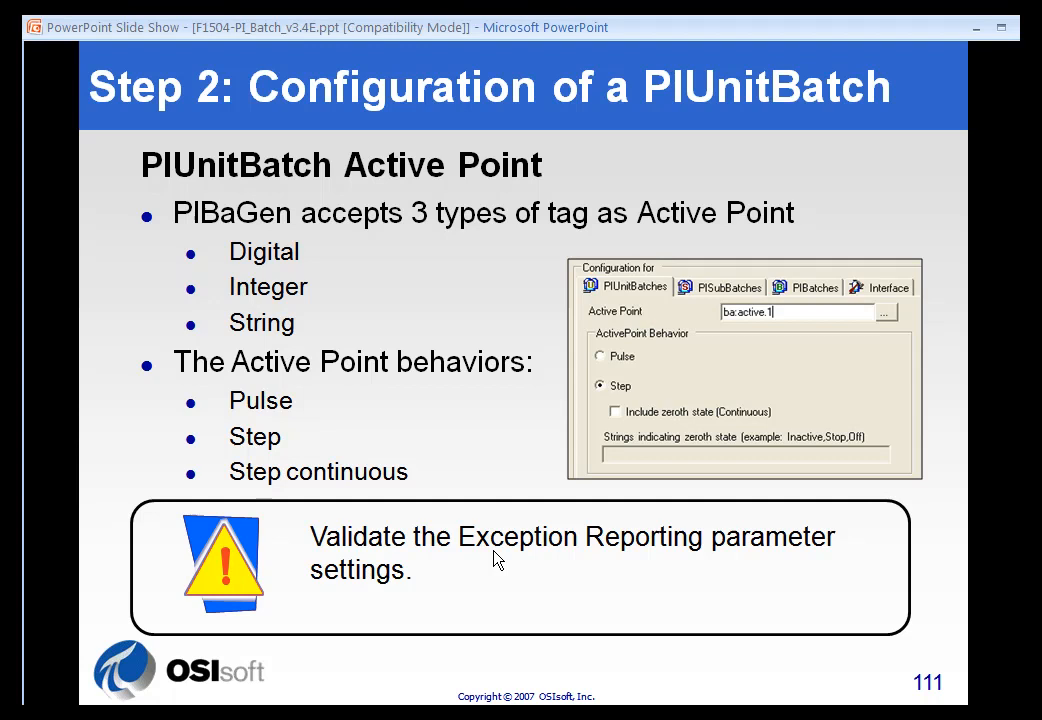
mouse_move(576, 556)
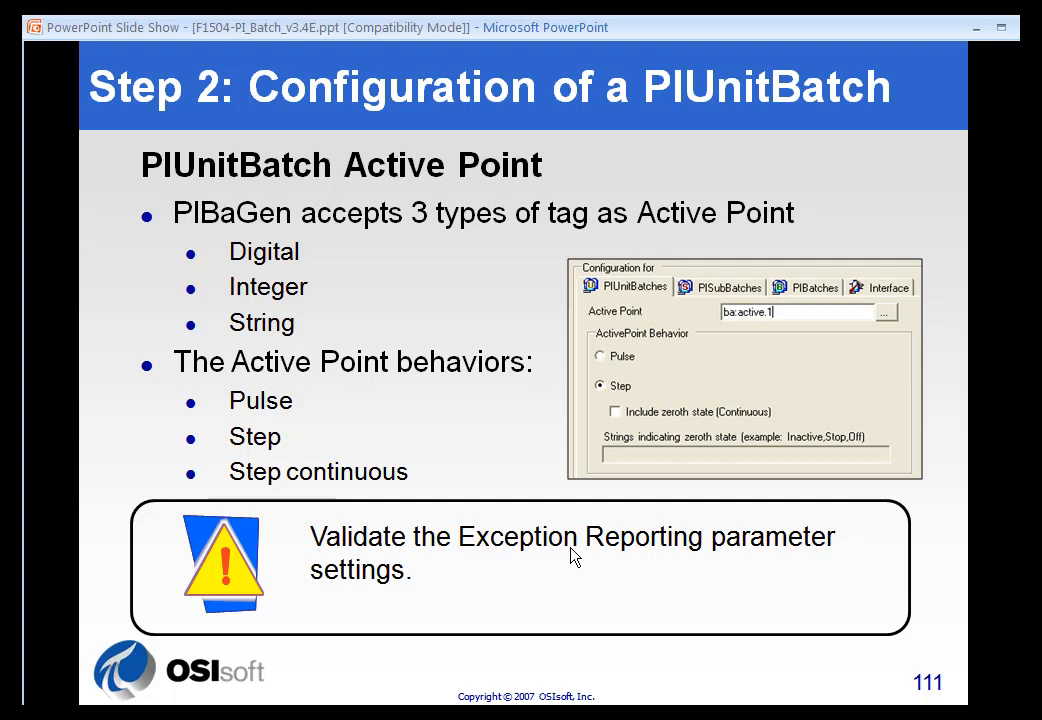
mouse_move(580, 570)
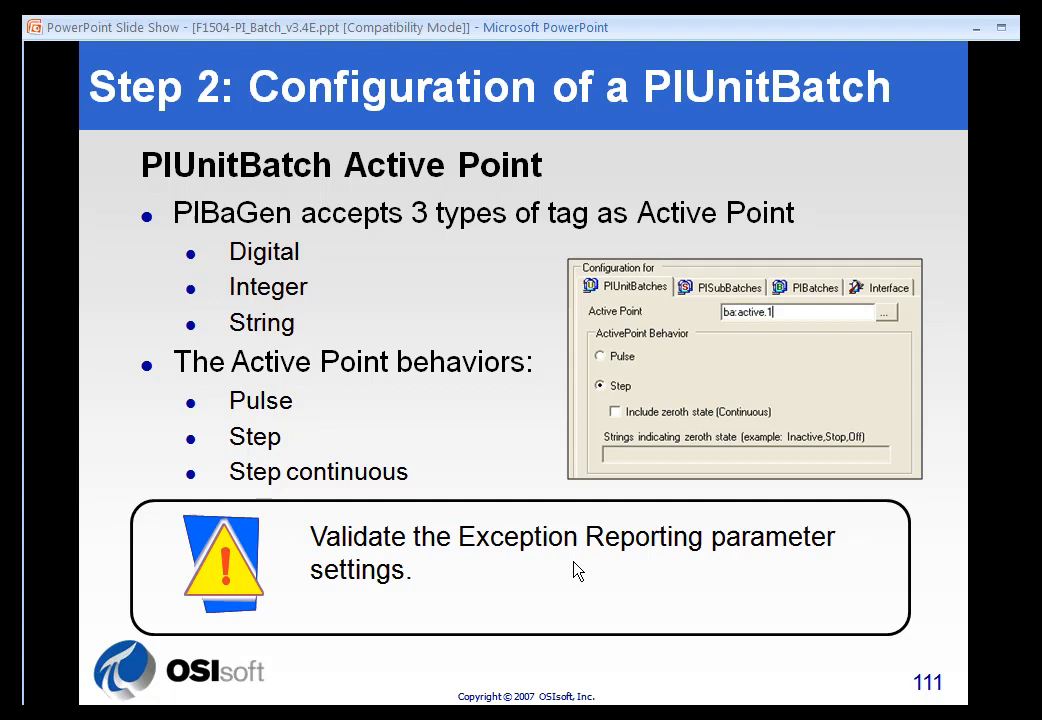
Advance to slide 112 charting Step active point behavior
key("right")
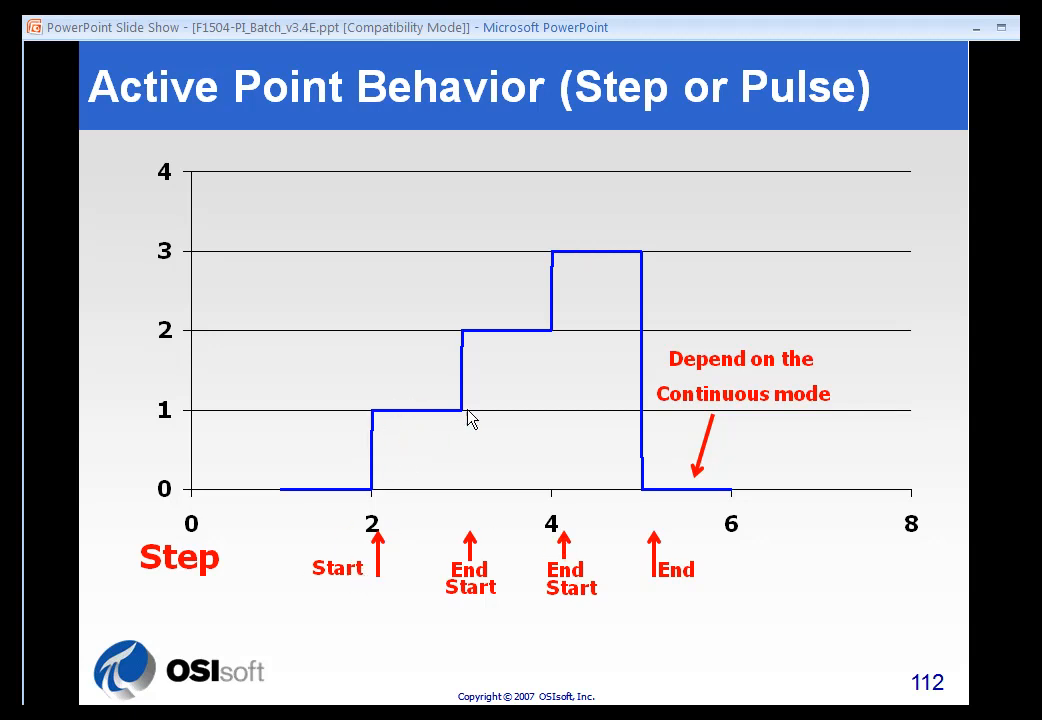
mouse_move(340, 512)
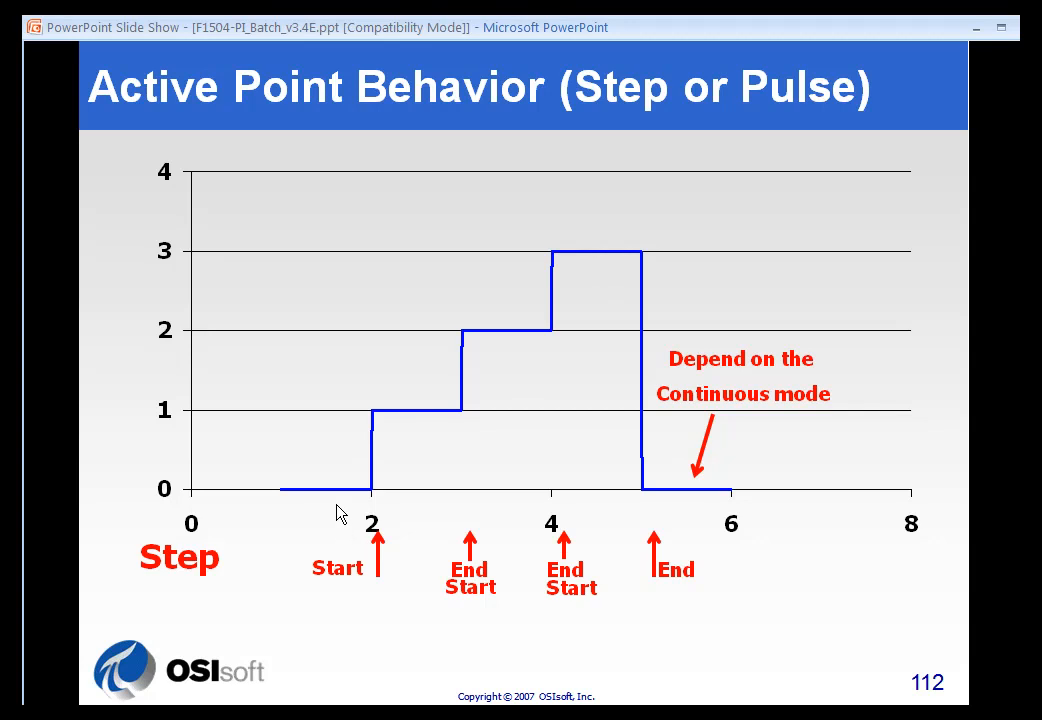
mouse_move(698, 522)
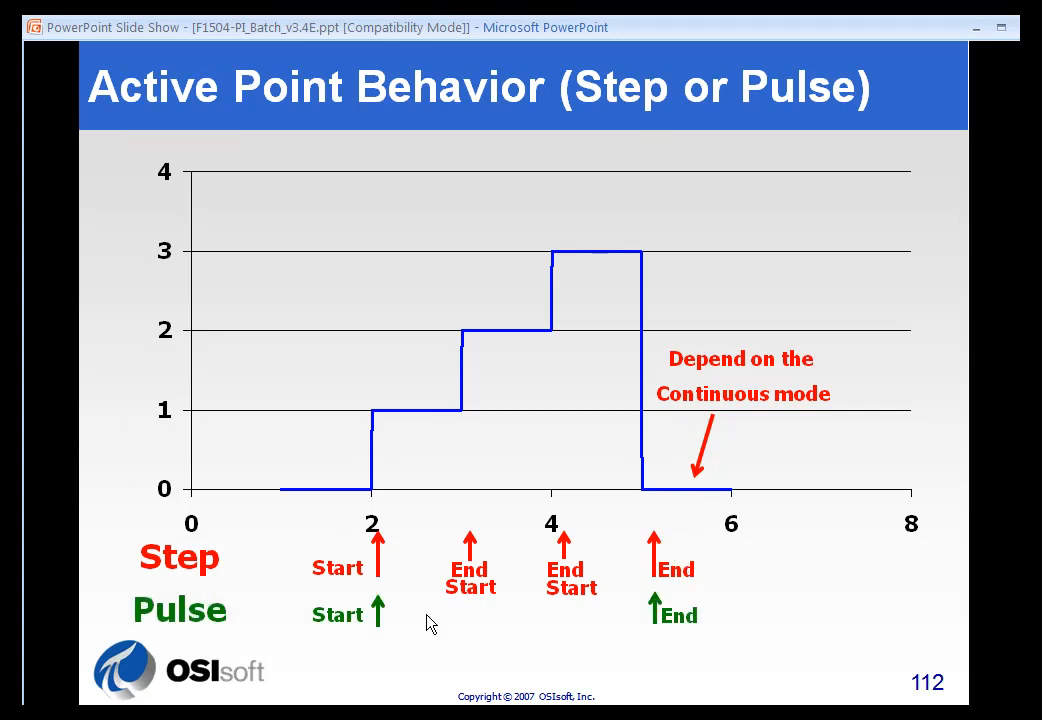
mouse_move(580, 340)
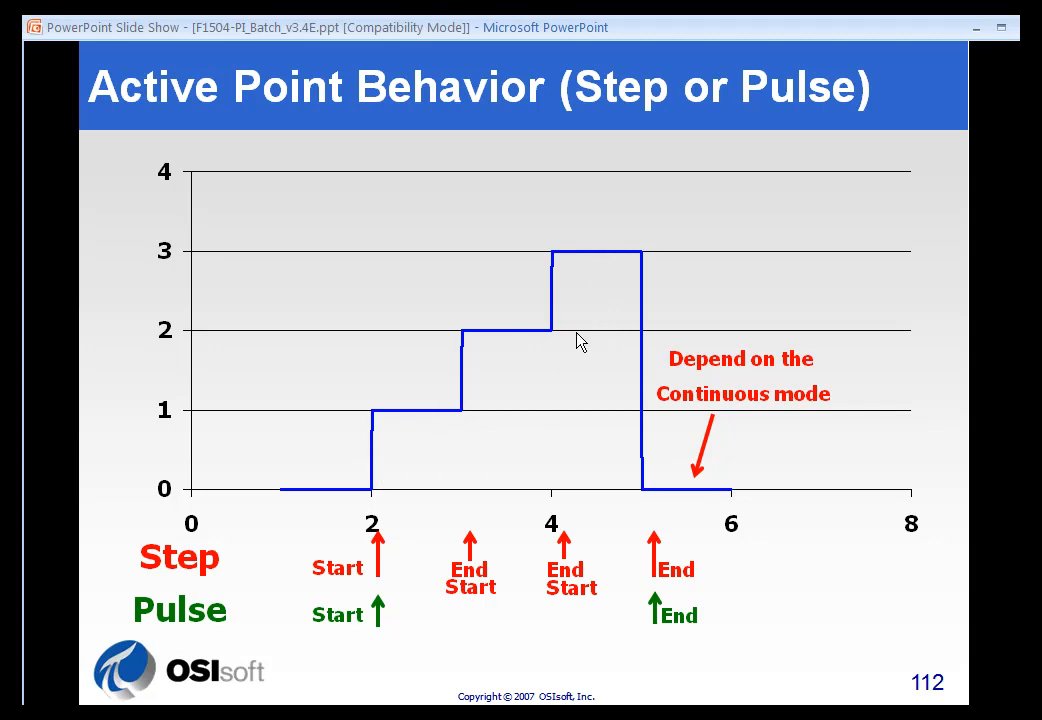
Advance past the Pulse markers animation to slide 113 on PIUnitBatch record contents
key("right")
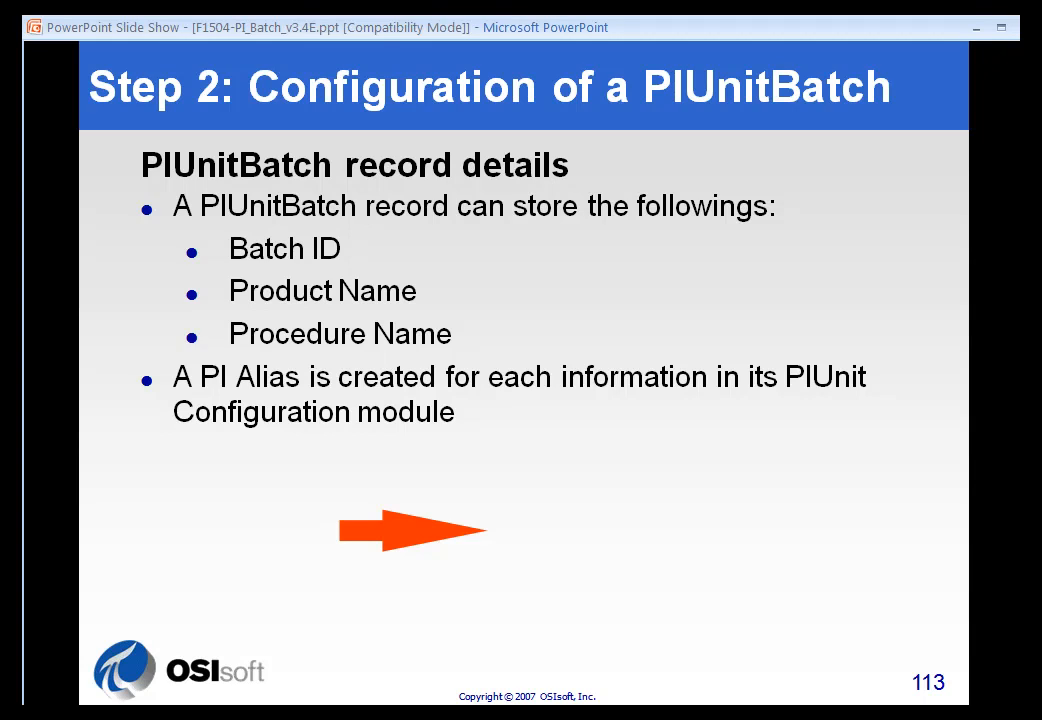
mouse_move(336, 272)
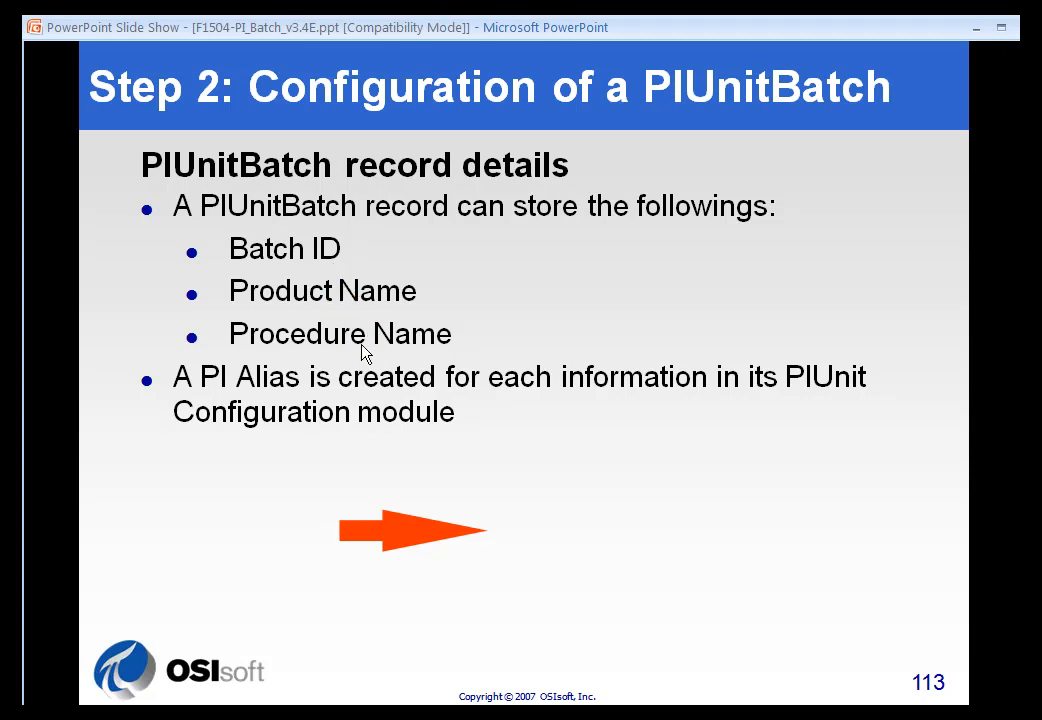
mouse_move(344, 356)
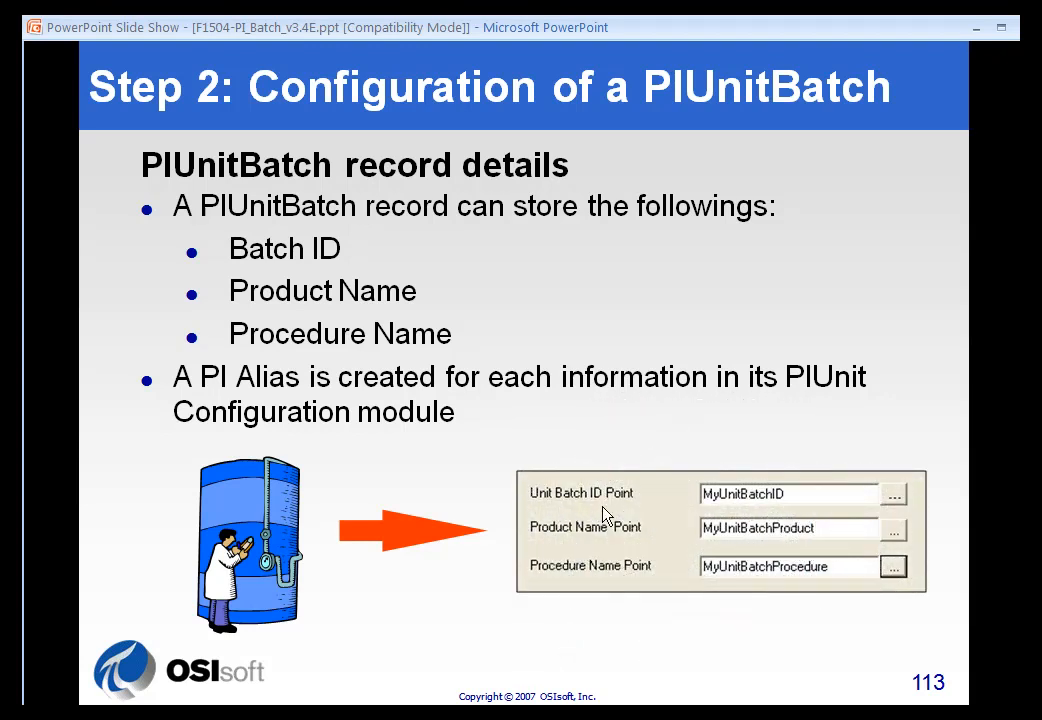
mouse_move(588, 544)
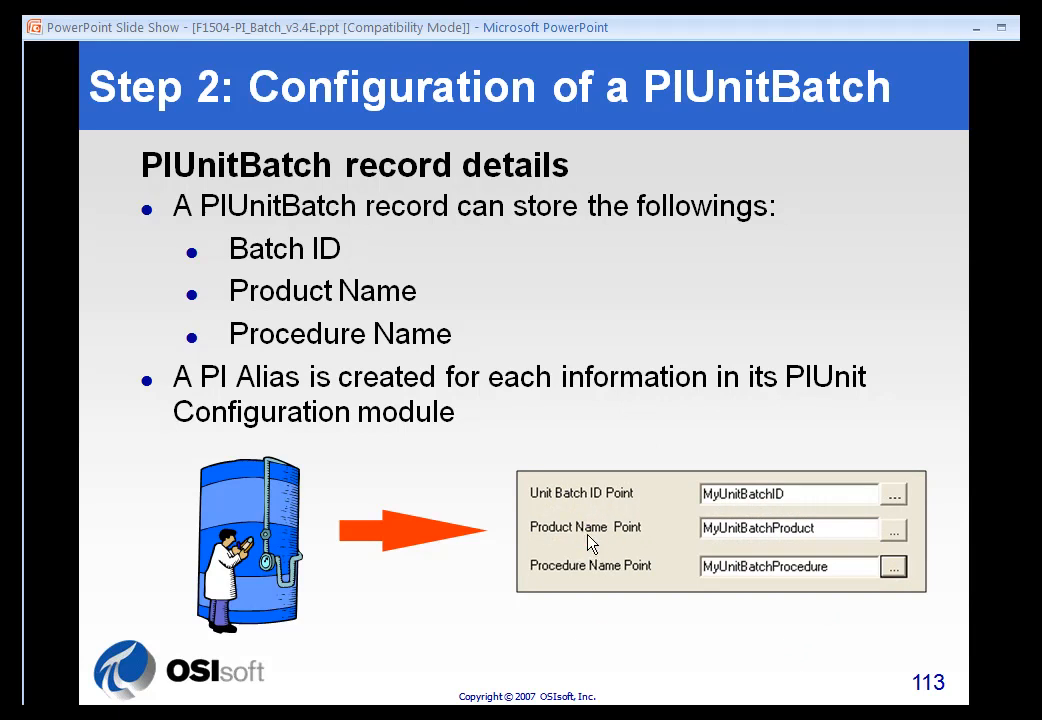
mouse_move(596, 576)
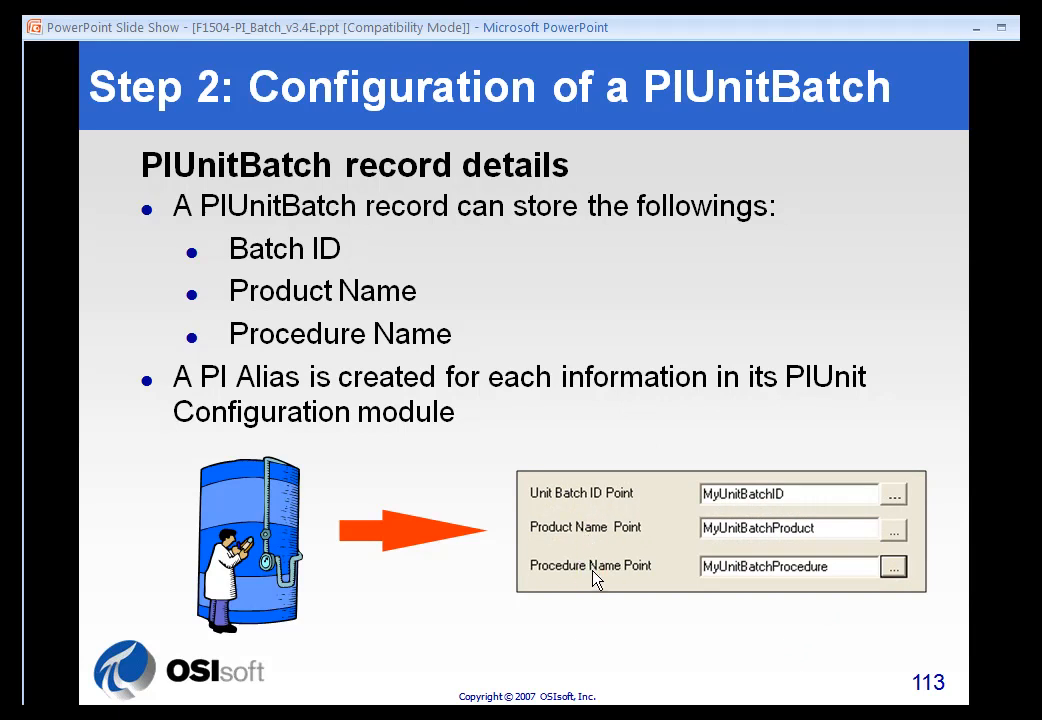
Advance to slide 114 on PIUnitBatch reporting mode
key("Right")
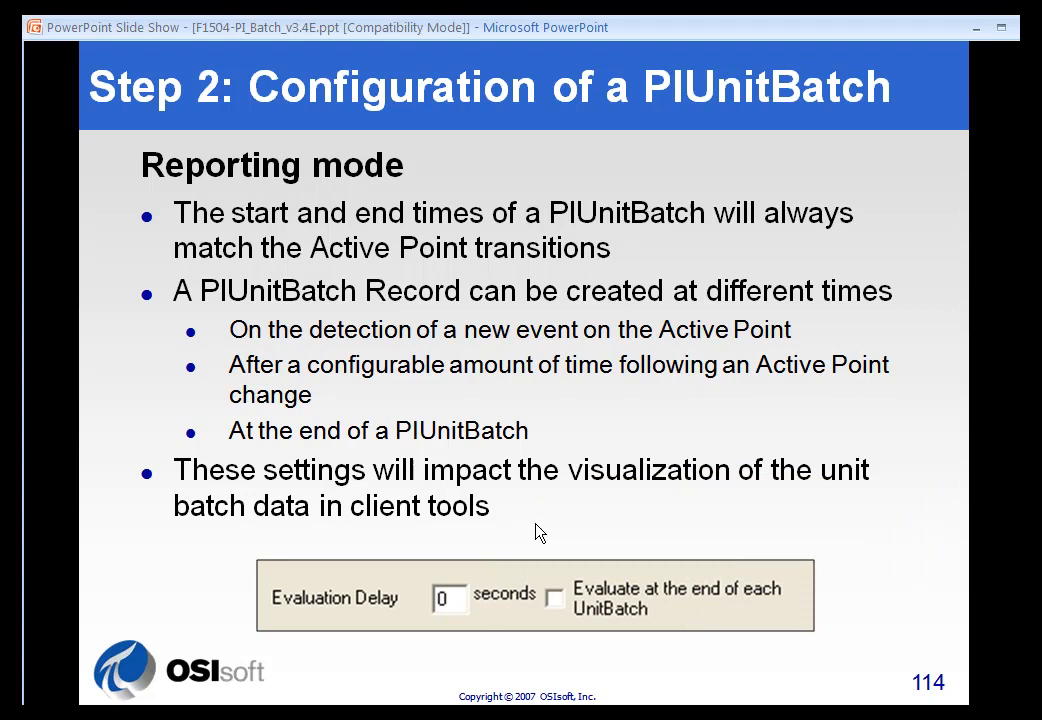
mouse_move(528, 524)
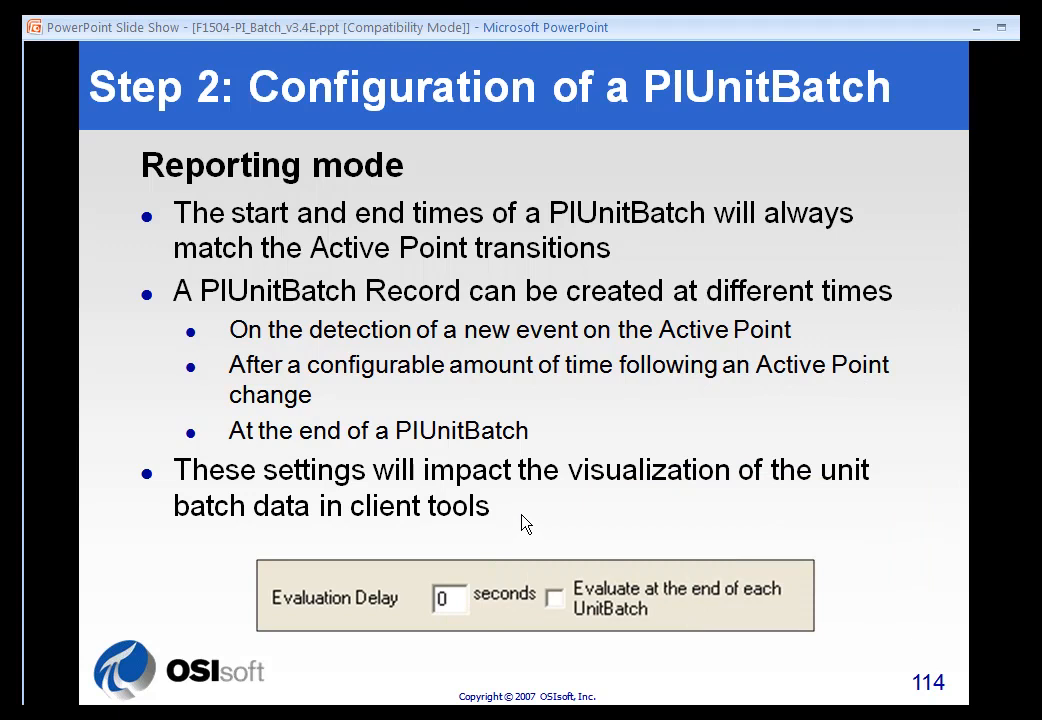
Go back to slide 113 with the PIUnitBatch record details
key("Left")
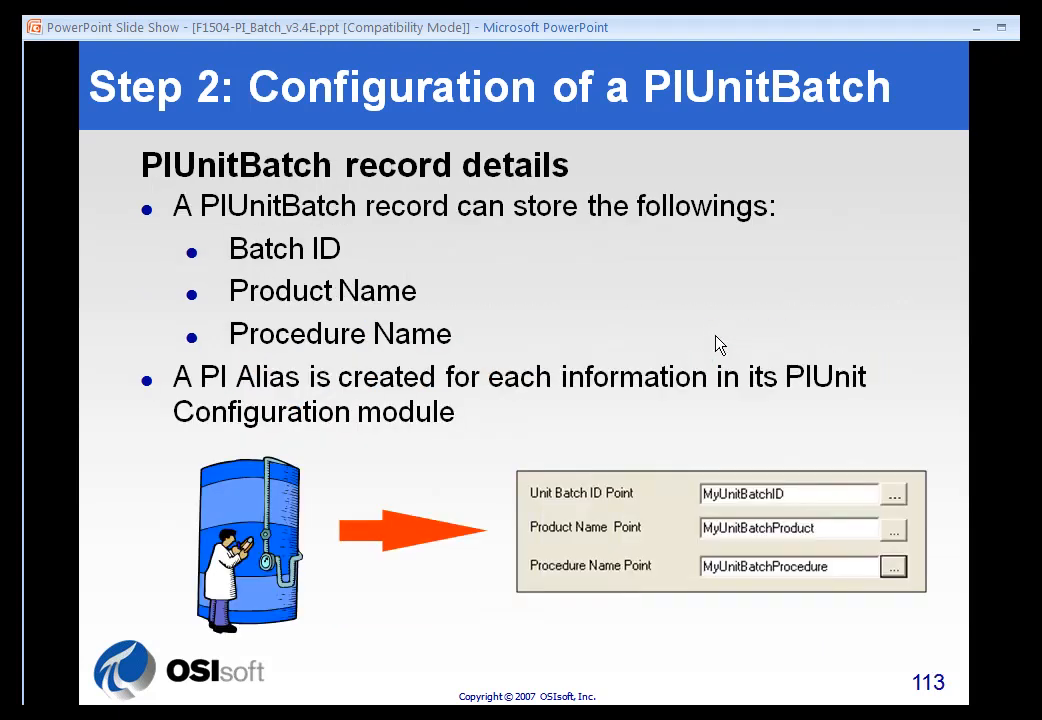
mouse_move(598, 540)
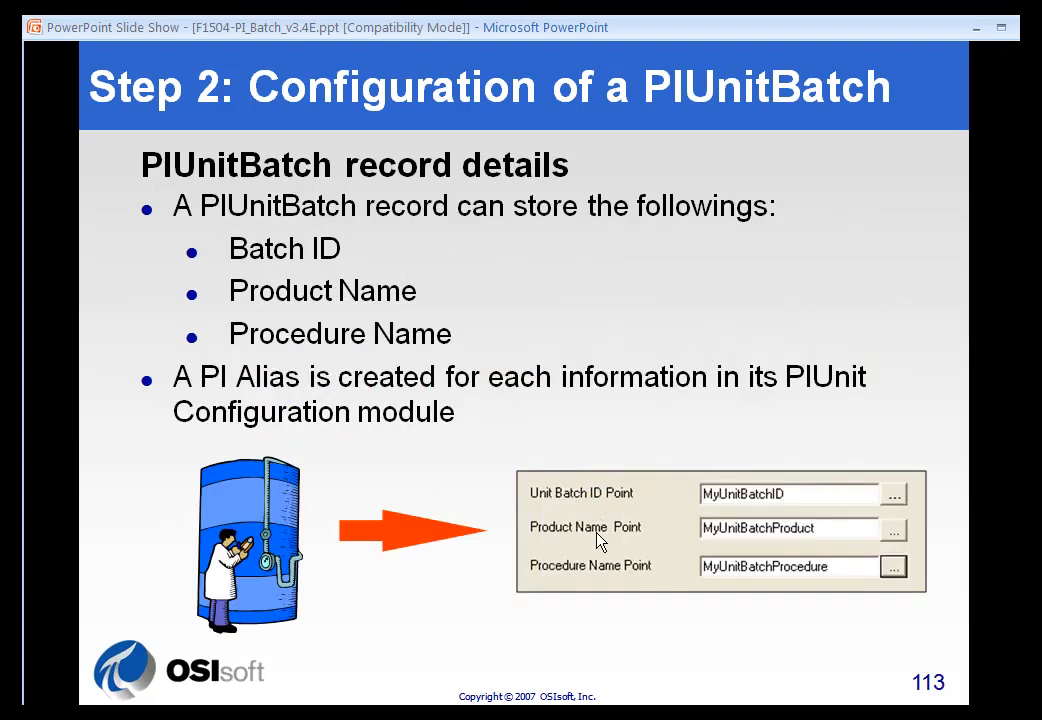
Leave the slideshow to show Batch Generator's PIUnitBatches configuration
key("Right")
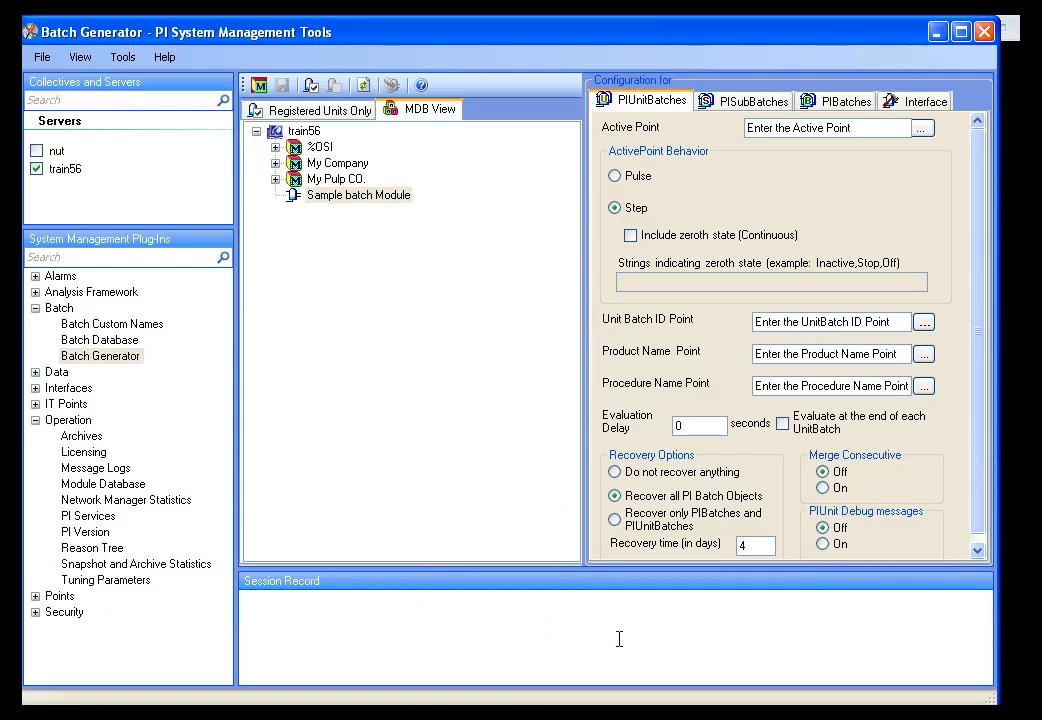
mouse_move(390, 160)
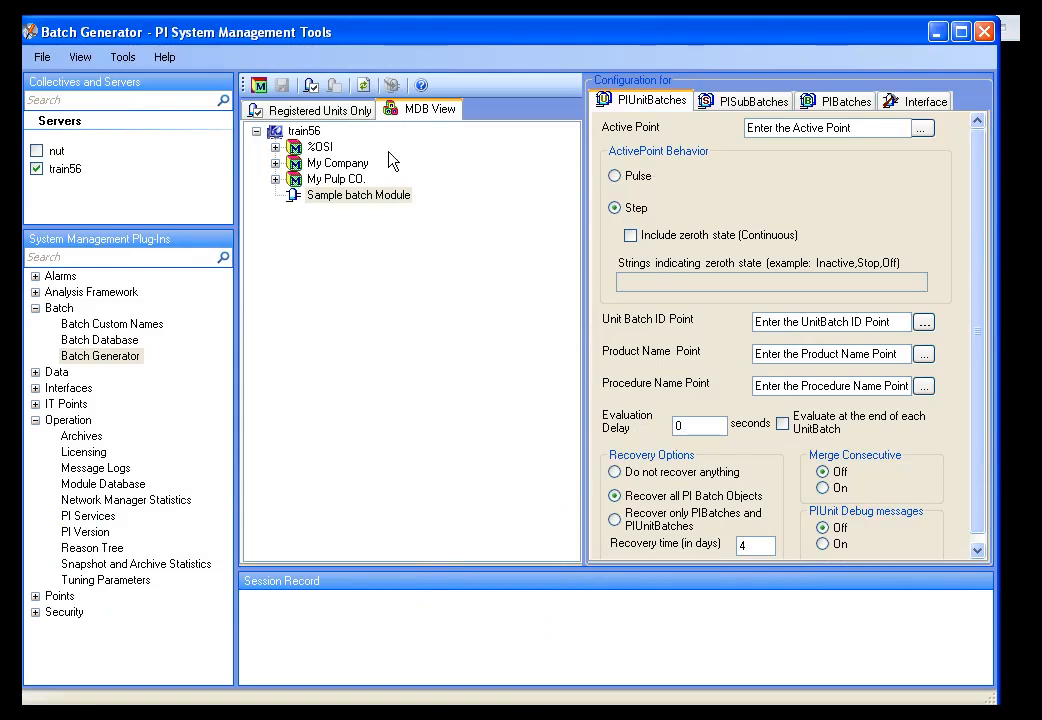
Select Sample batch Module in Batch Generator to show its PIUnitBatches settings
left_click(100, 356)
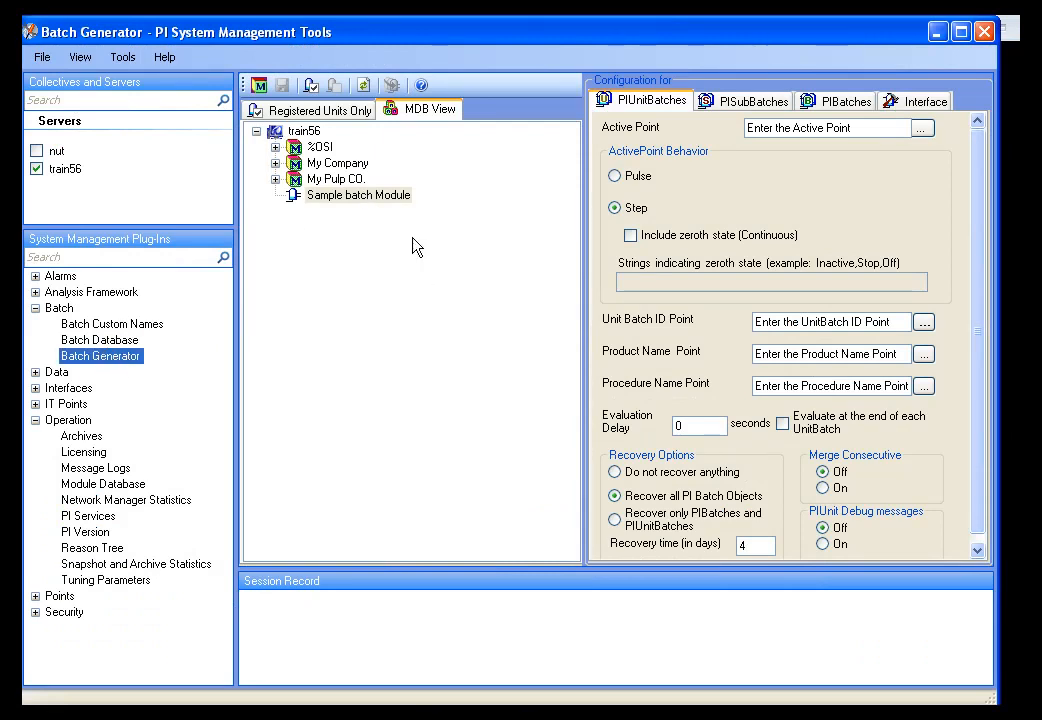
left_click(358, 194)
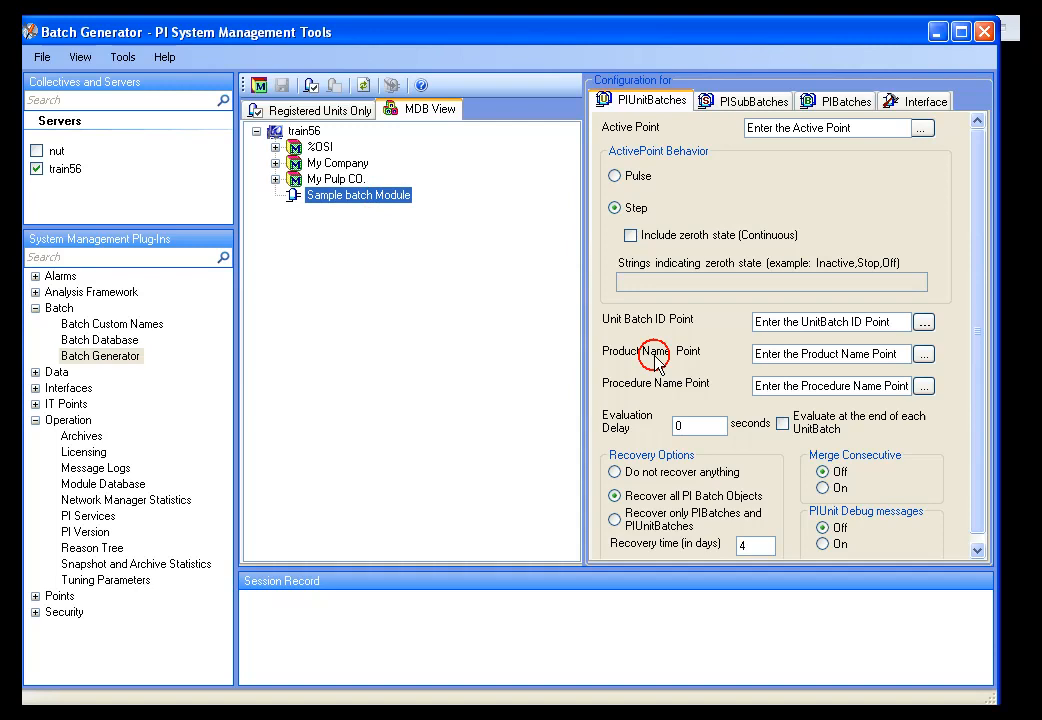
mouse_move(676, 396)
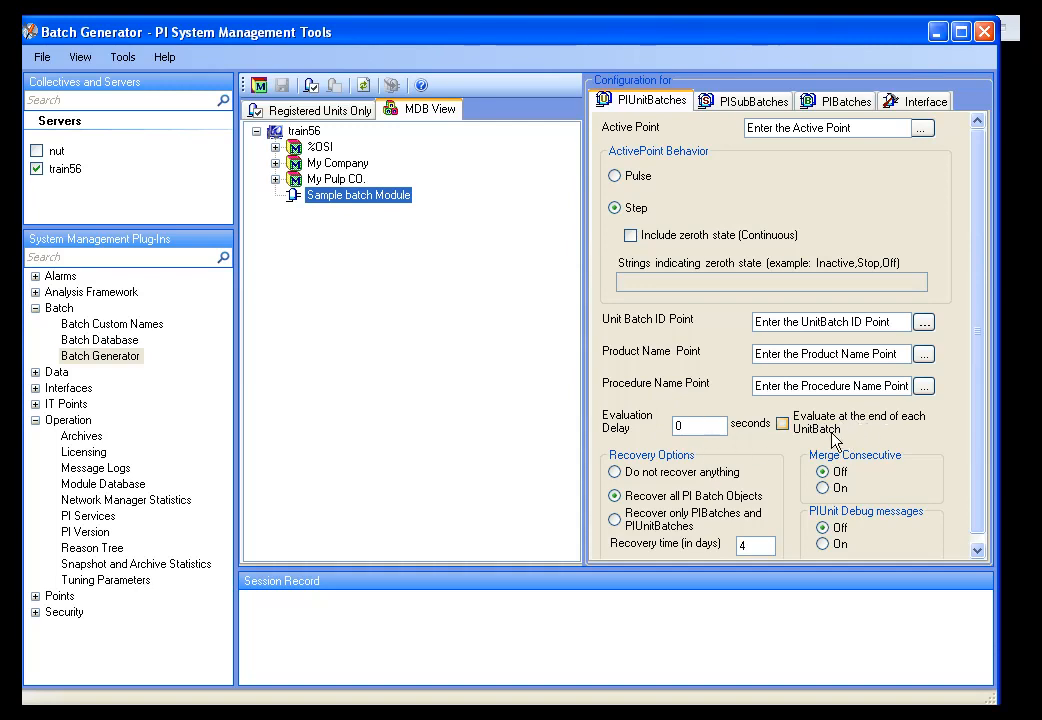
mouse_move(850, 436)
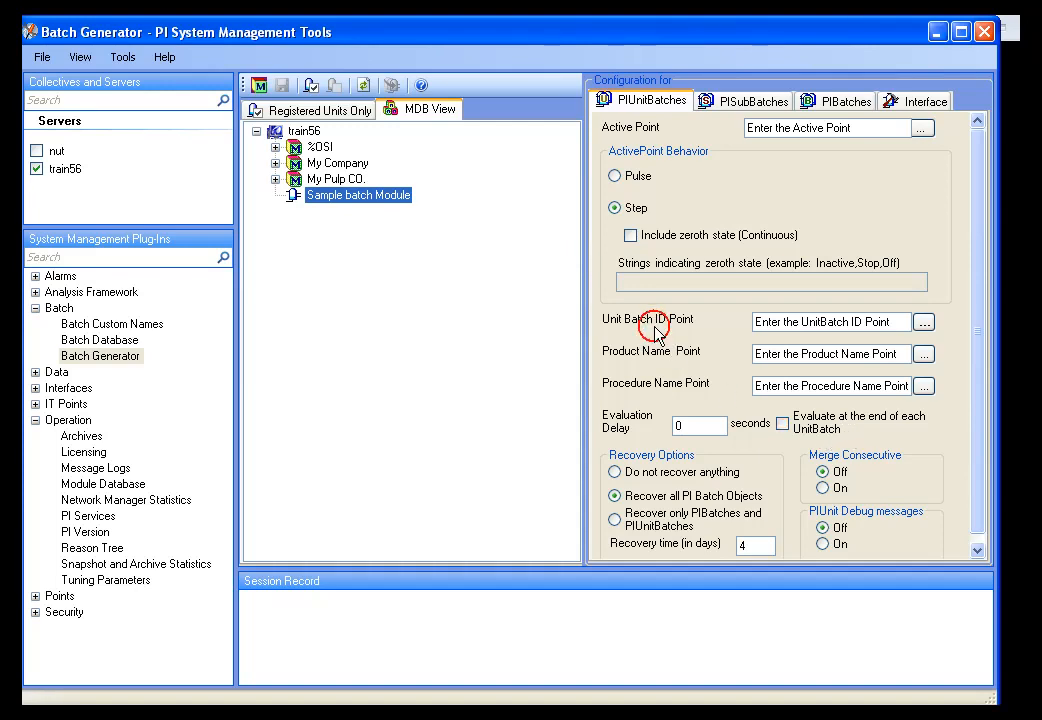
mouse_move(738, 156)
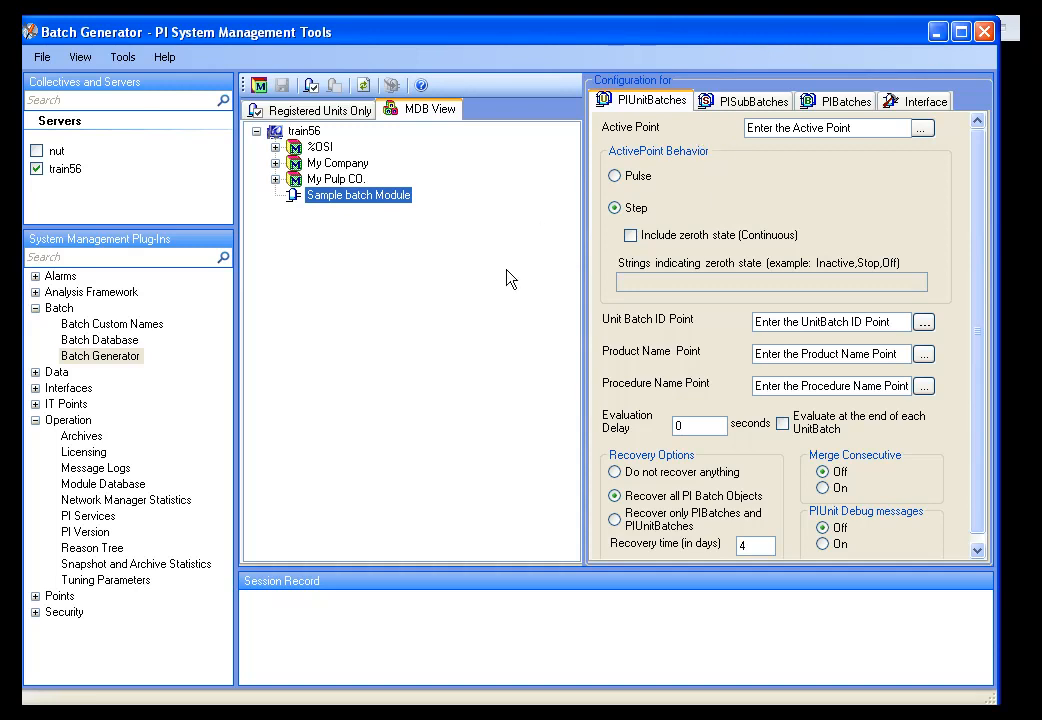
mouse_move(512, 324)
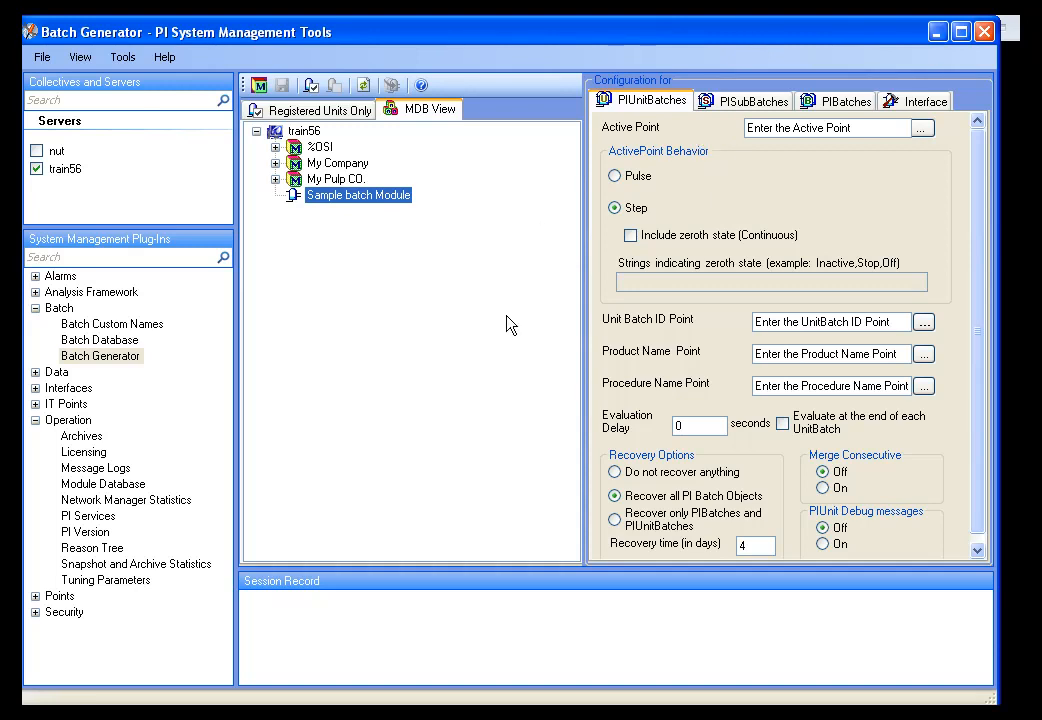
mouse_move(520, 550)
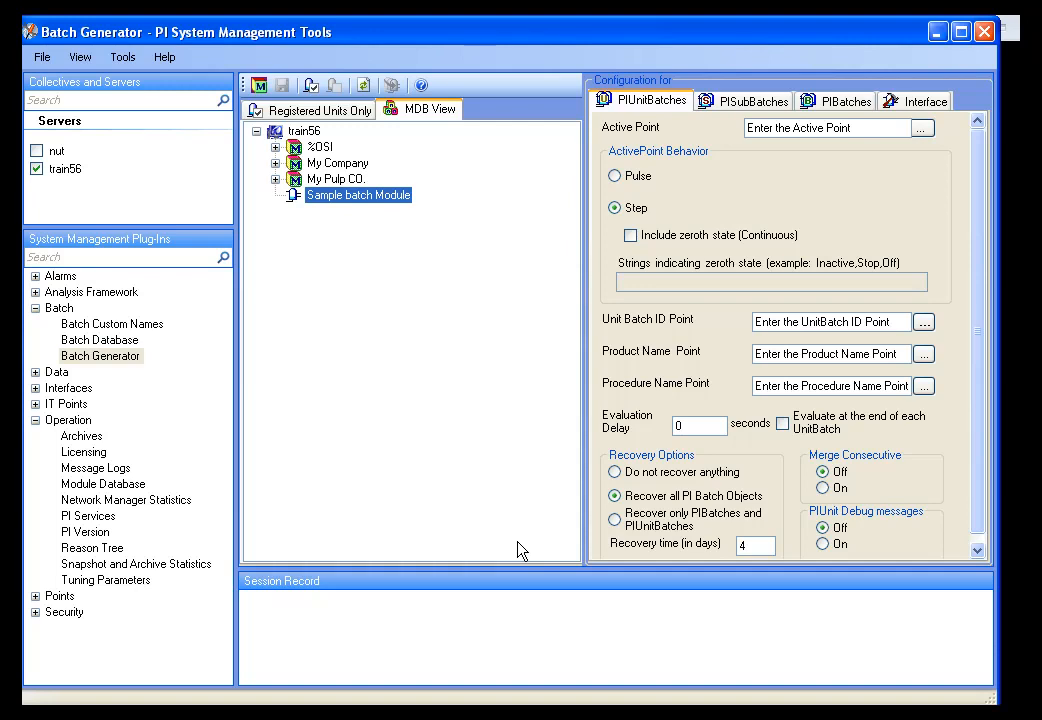
mouse_move(532, 544)
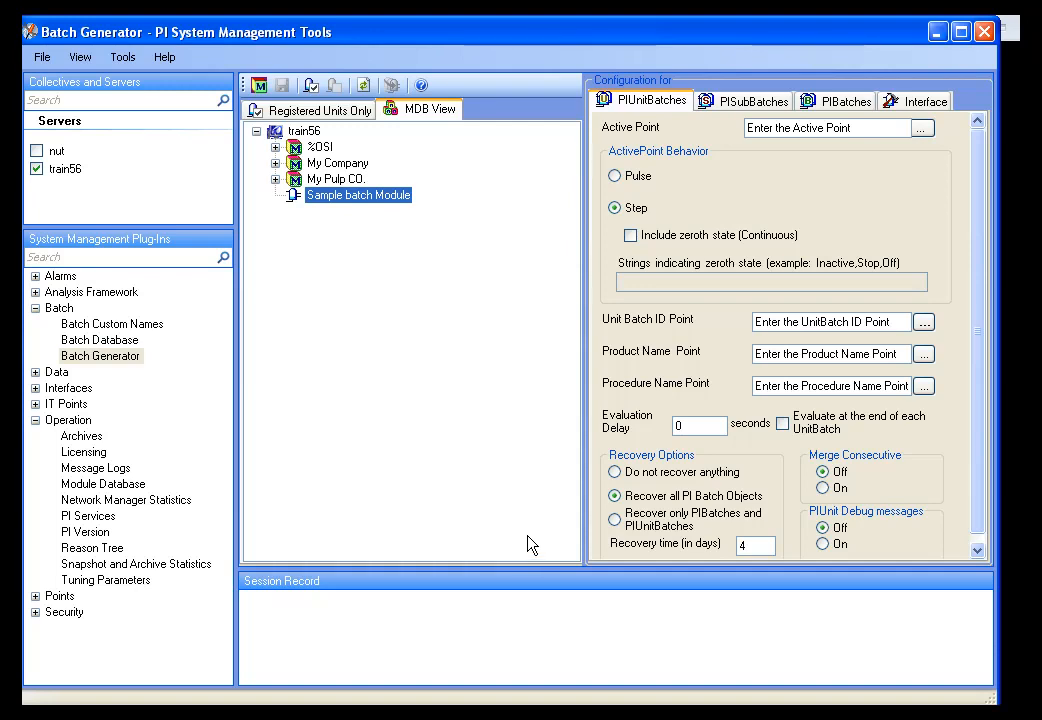
mouse_move(250, 408)
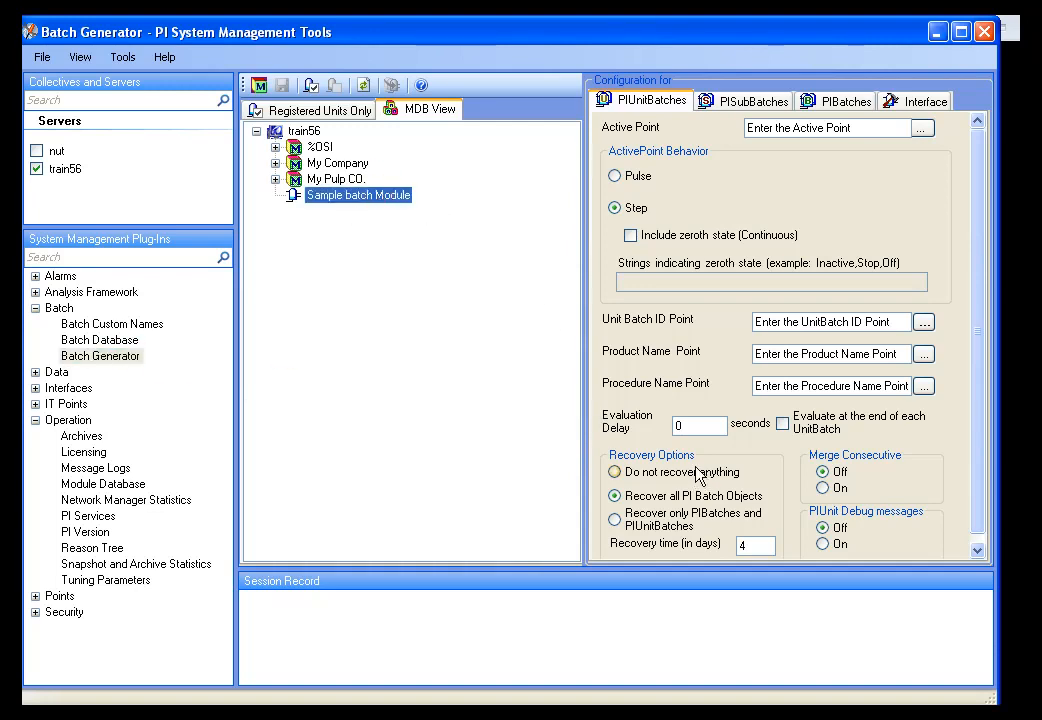
mouse_move(718, 462)
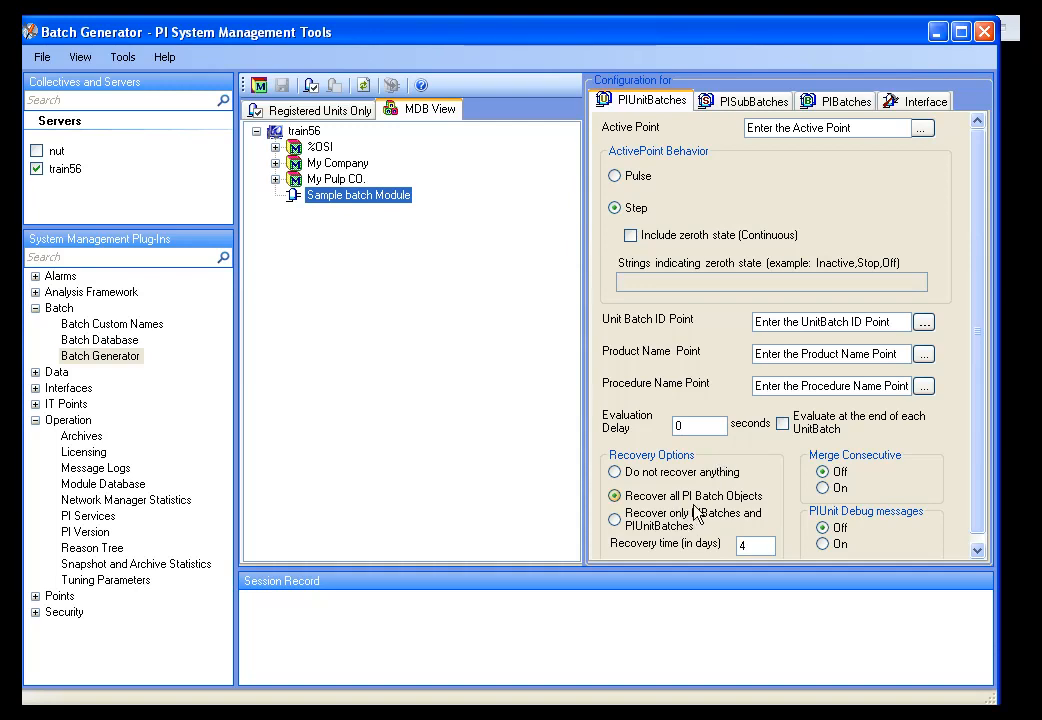
mouse_move(690, 560)
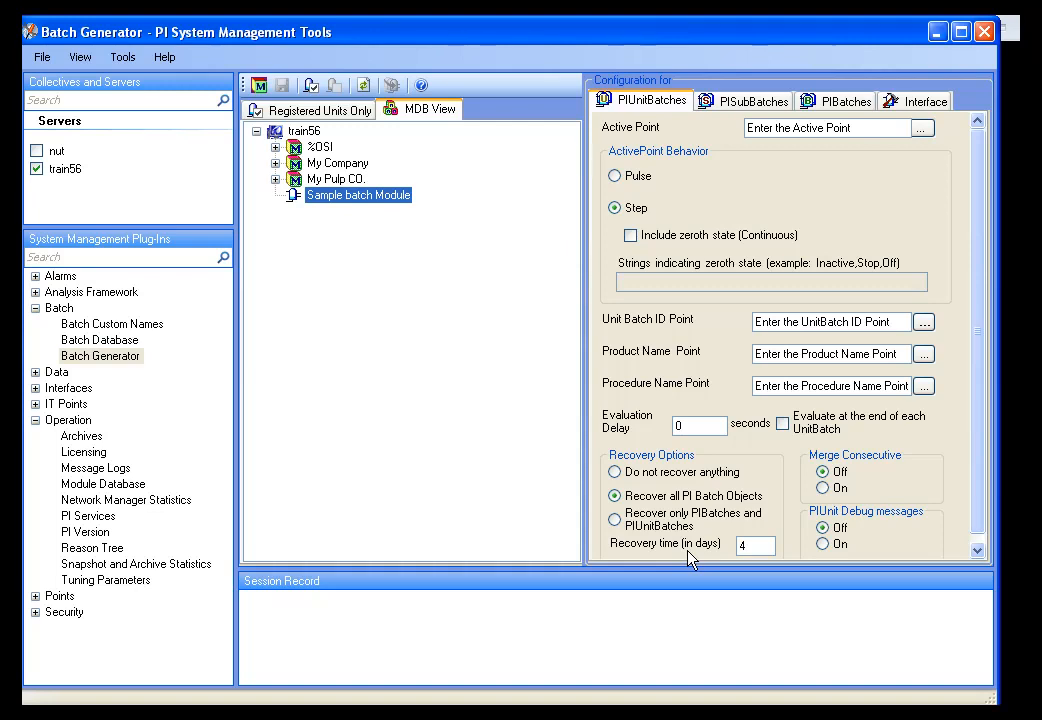
left_click(754, 544)
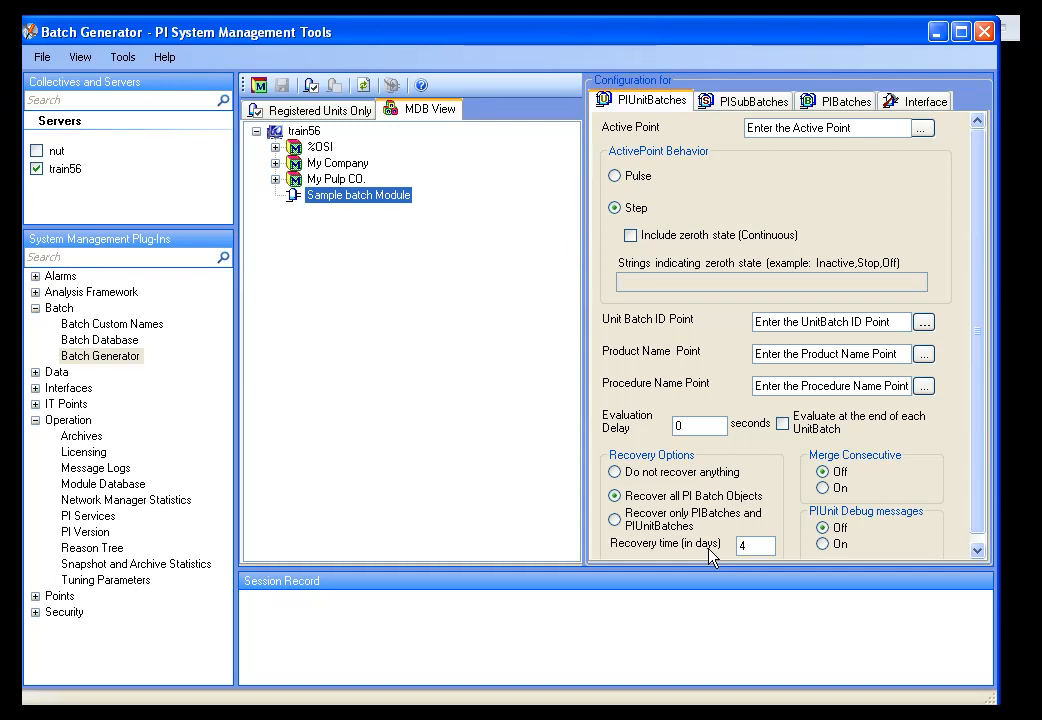
mouse_move(712, 464)
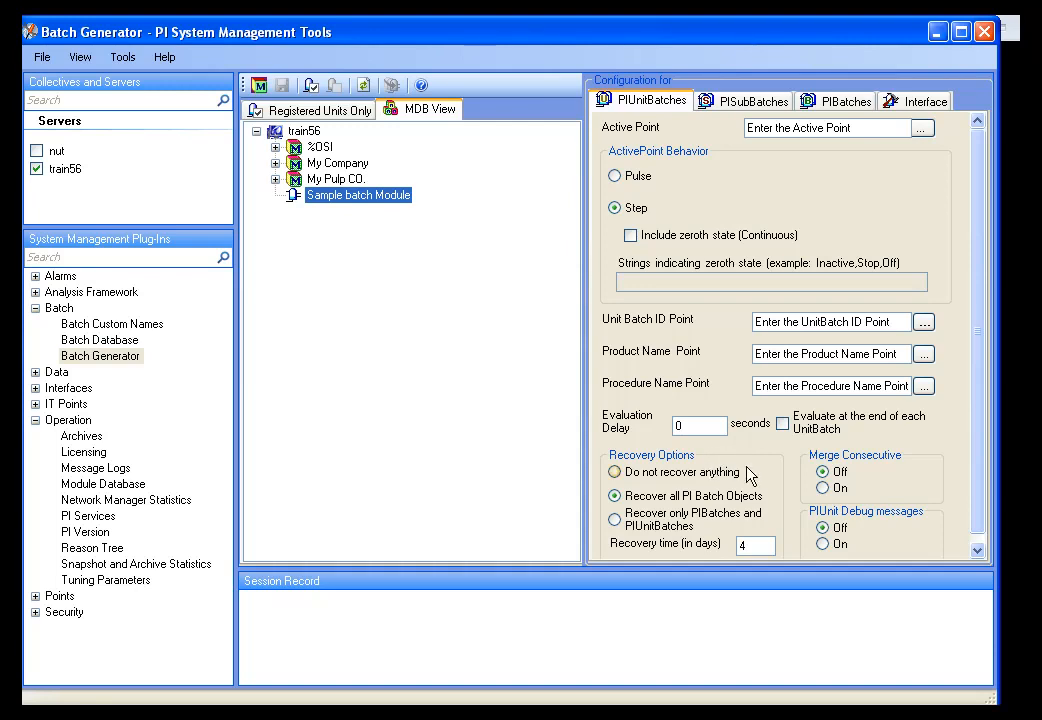
left_click(616, 472)
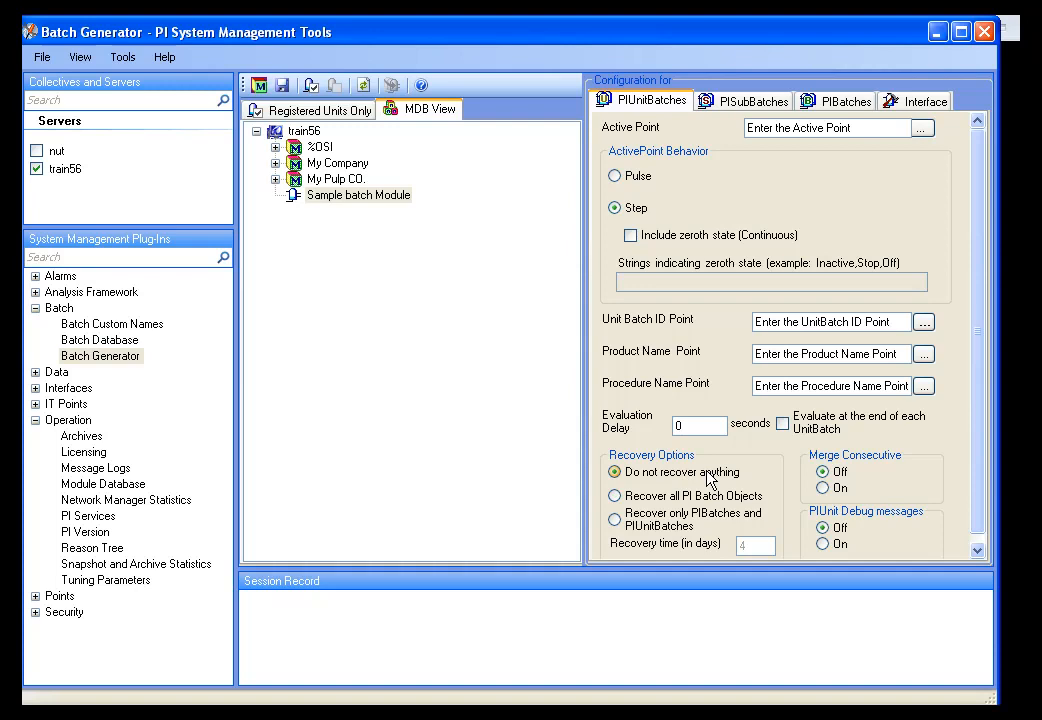
left_click(614, 496)
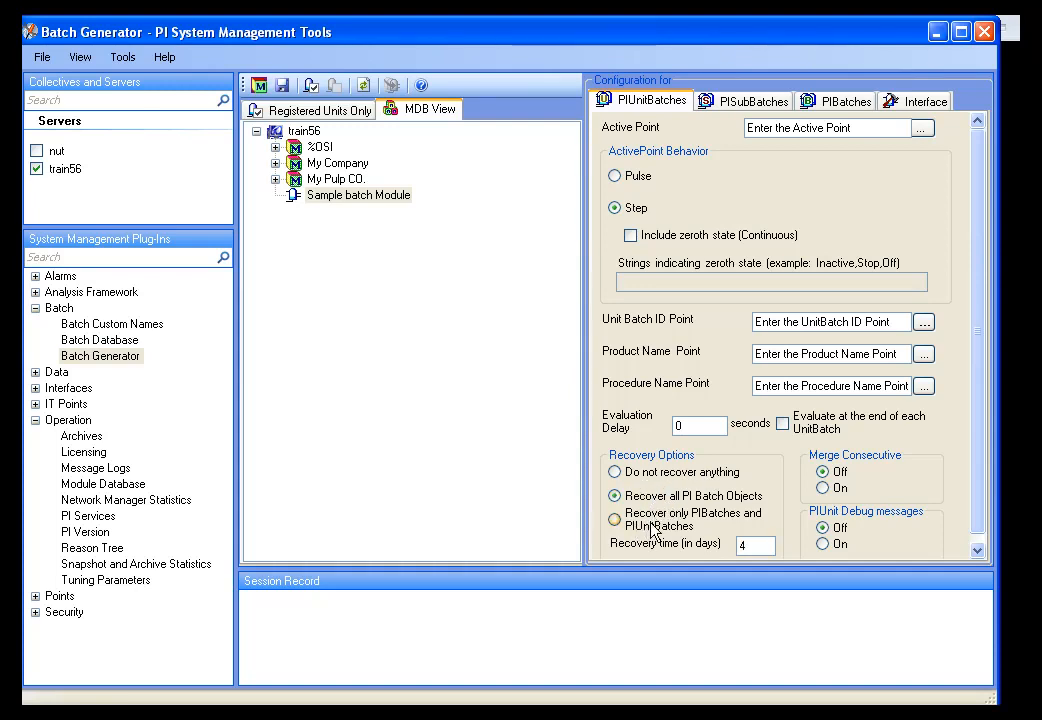
left_click(614, 520)
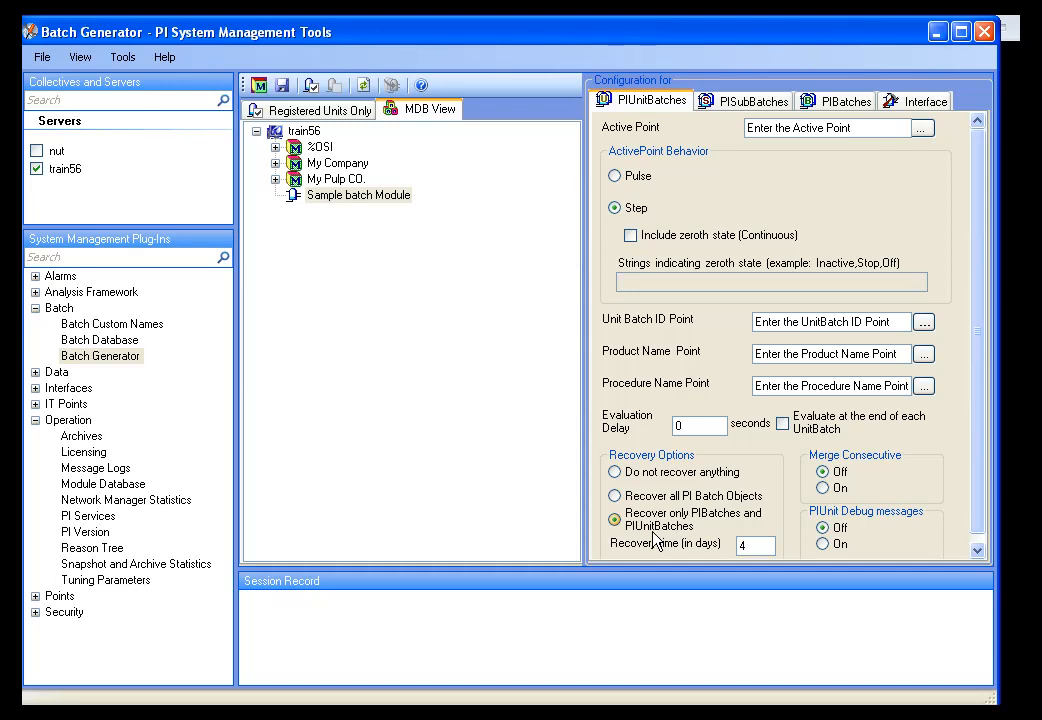
left_click(614, 496)
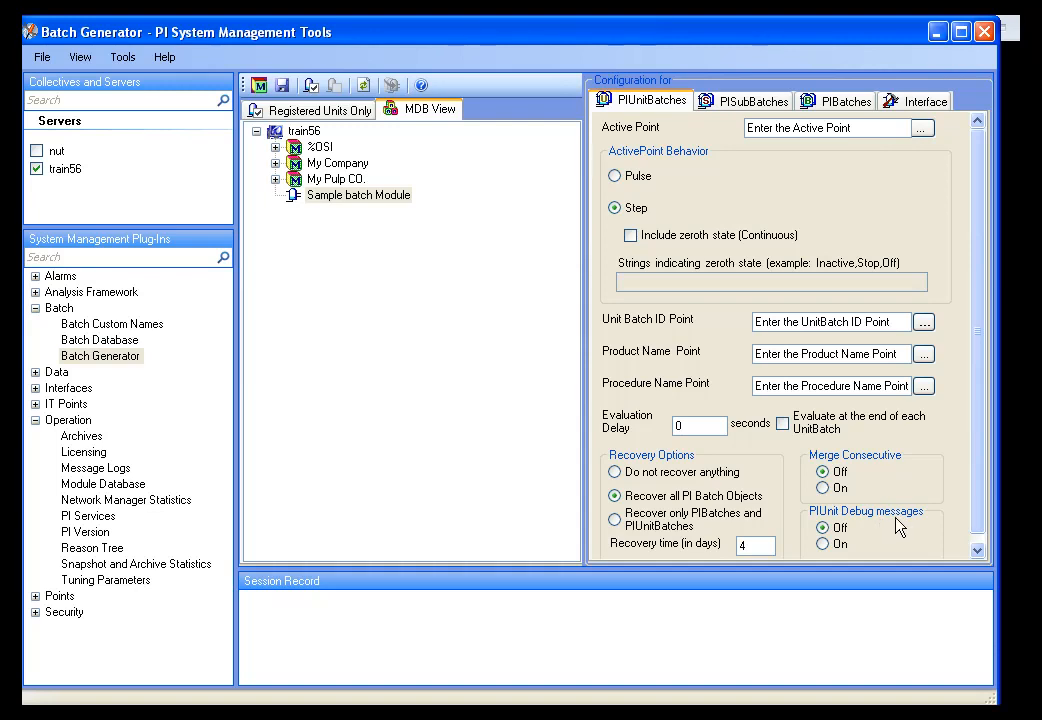
mouse_move(884, 532)
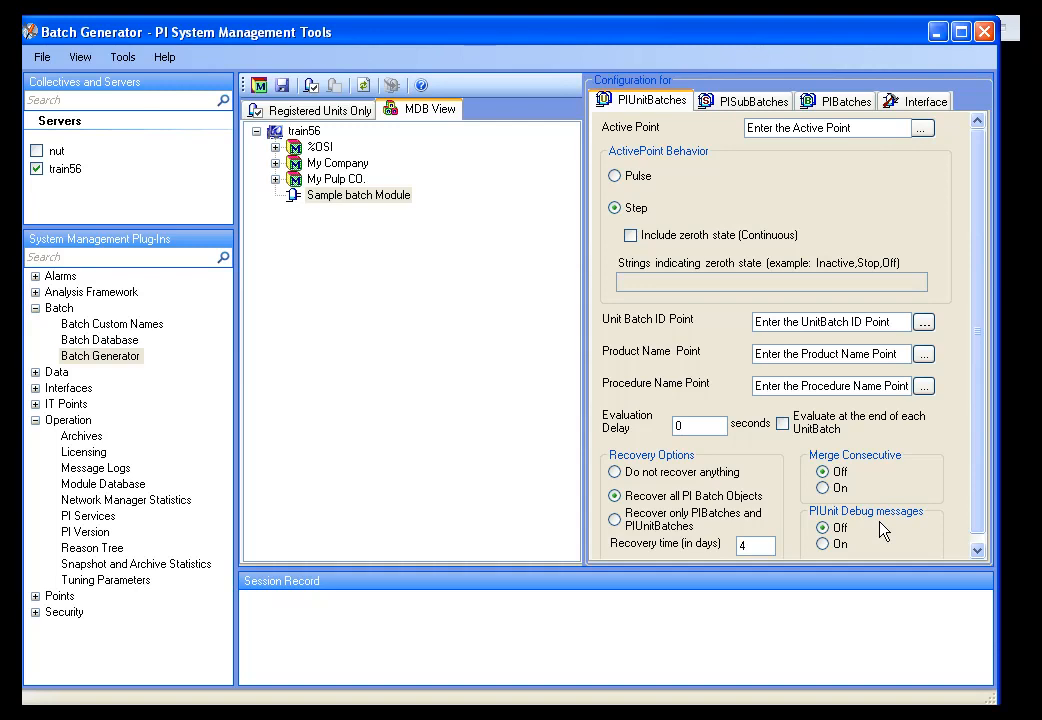
Switch PIUnitBatch debug messages to On for the Sample batch Module
left_click(822, 544)
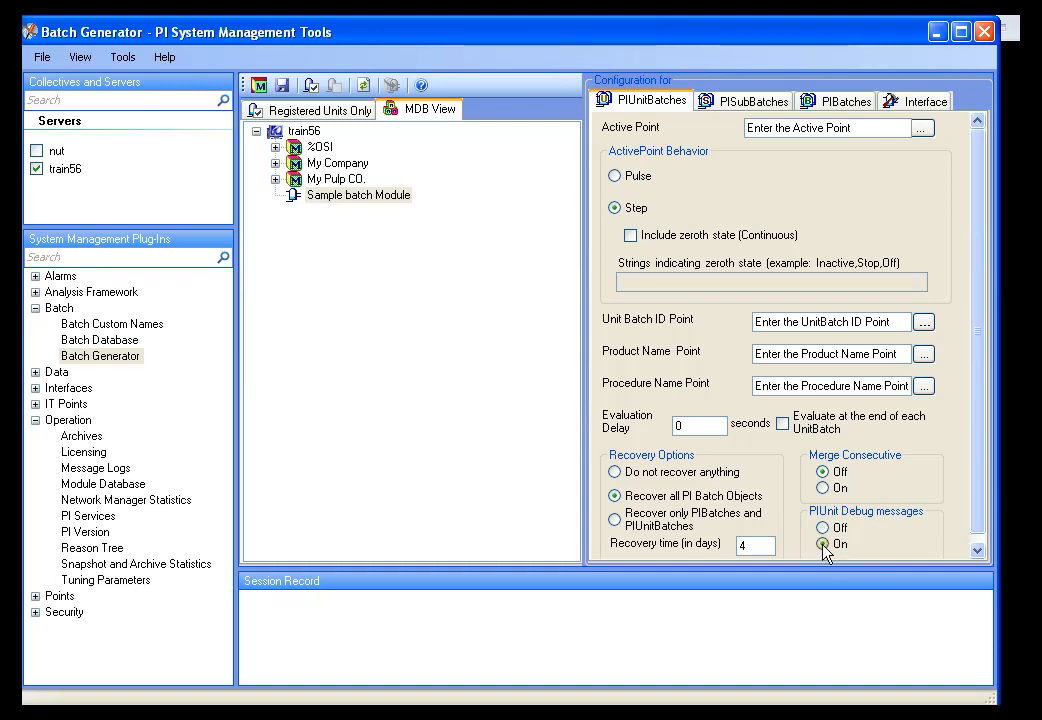